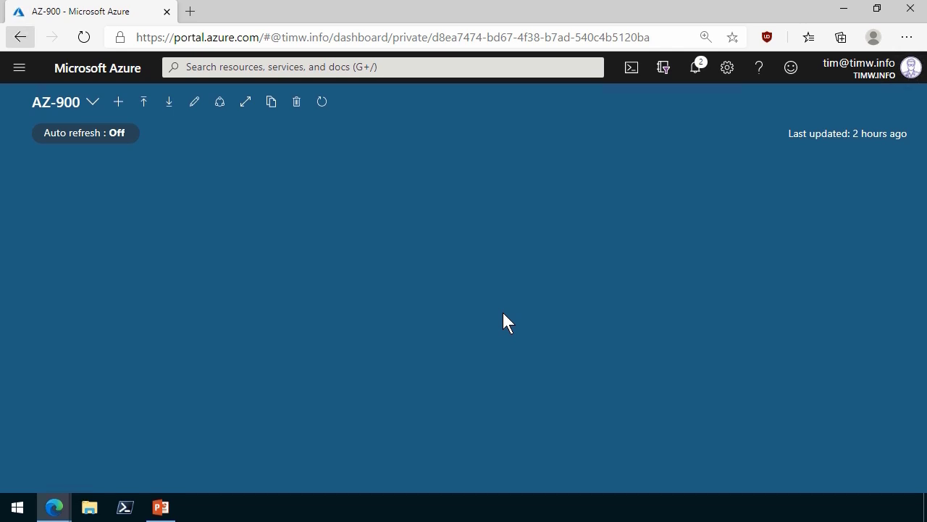
mouse_move(463, 341)
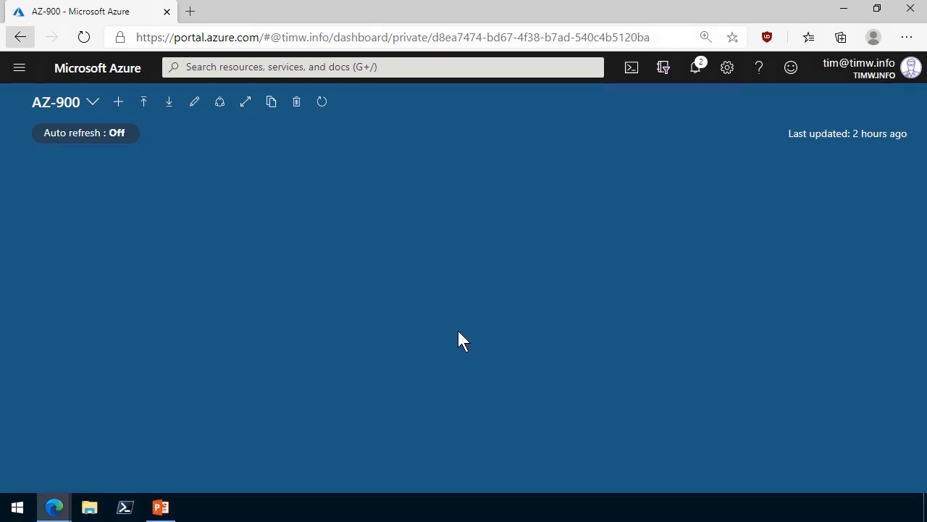
mouse_move(463, 345)
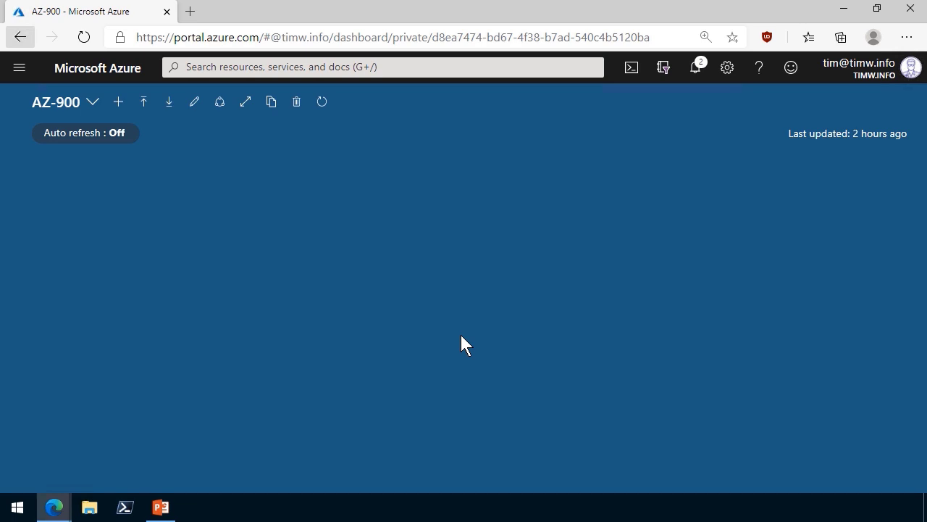
Bring up the portal's main navigation menu over the AZ-900 dashboard.
left_click(19, 68)
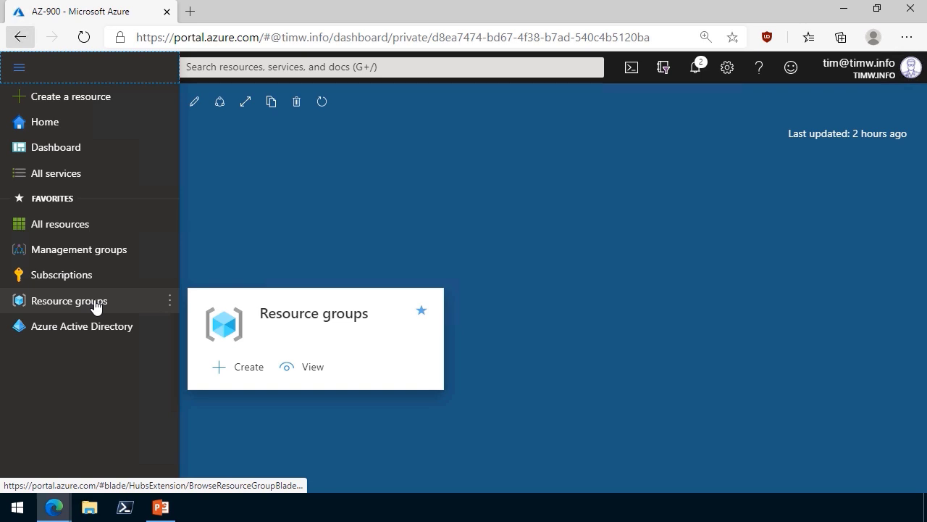
Go from Resource groups into TIM and collapse Essentials to see its 23 resources.
left_click(70, 300)
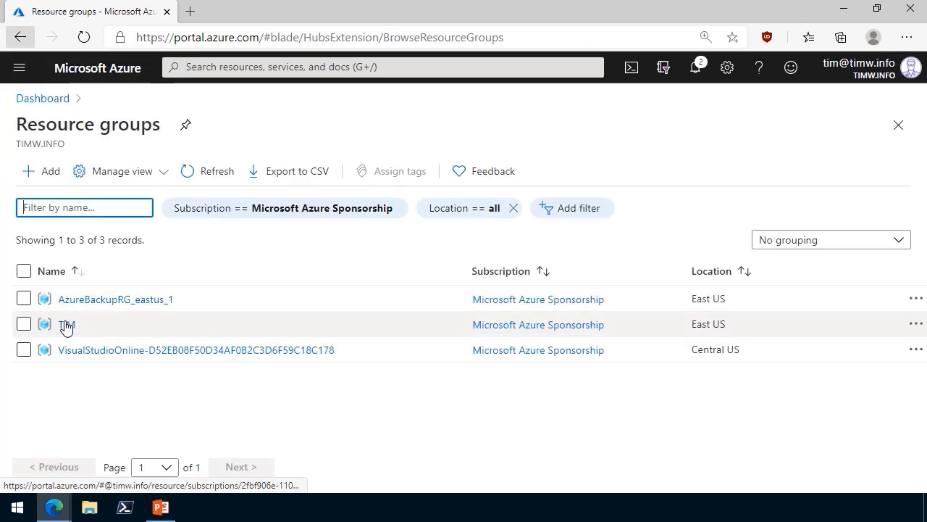
left_click(66, 325)
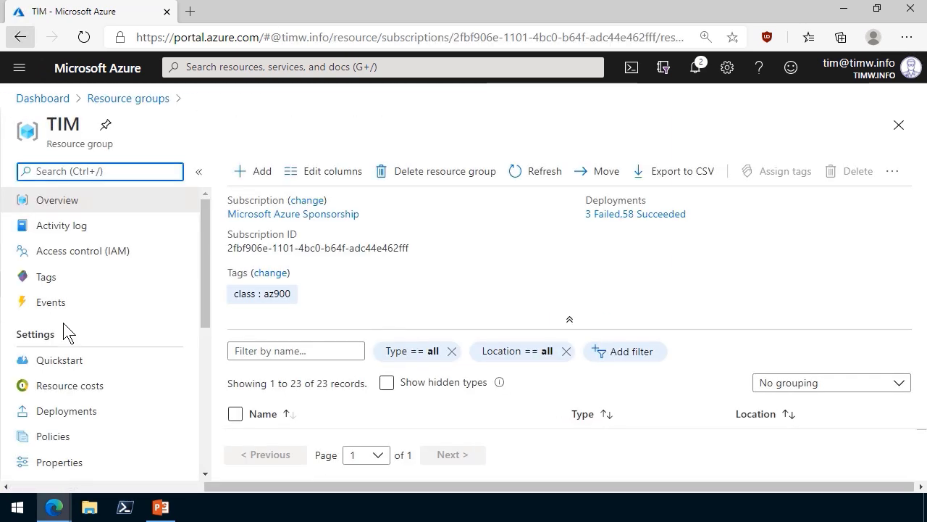
mouse_move(263, 293)
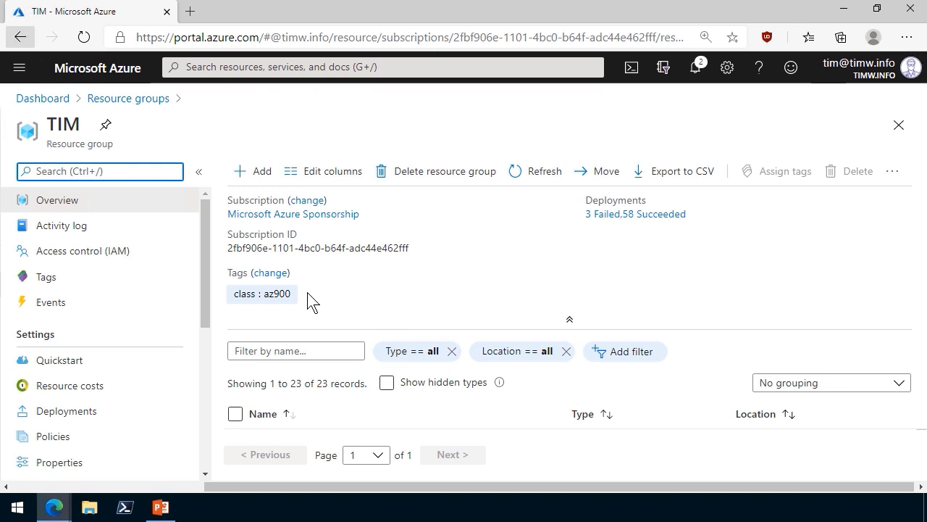
left_click(569, 319)
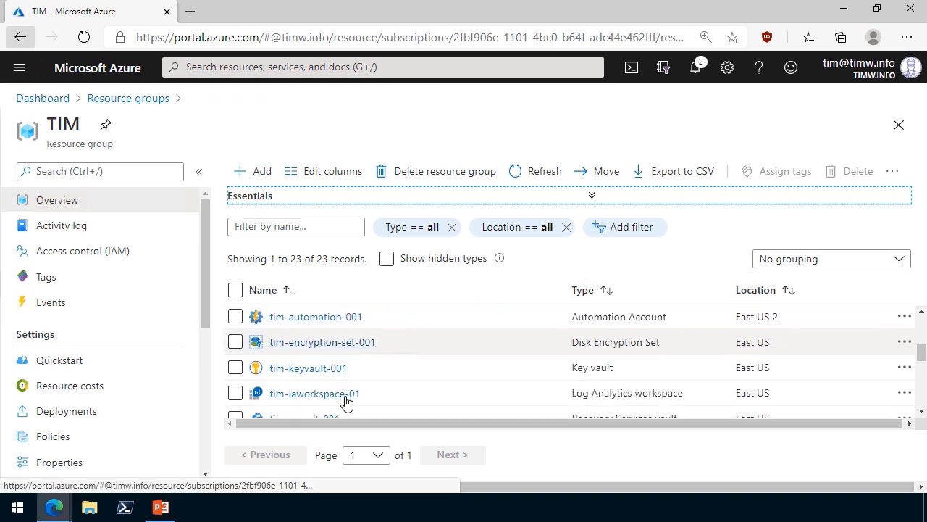
left_click(307, 368)
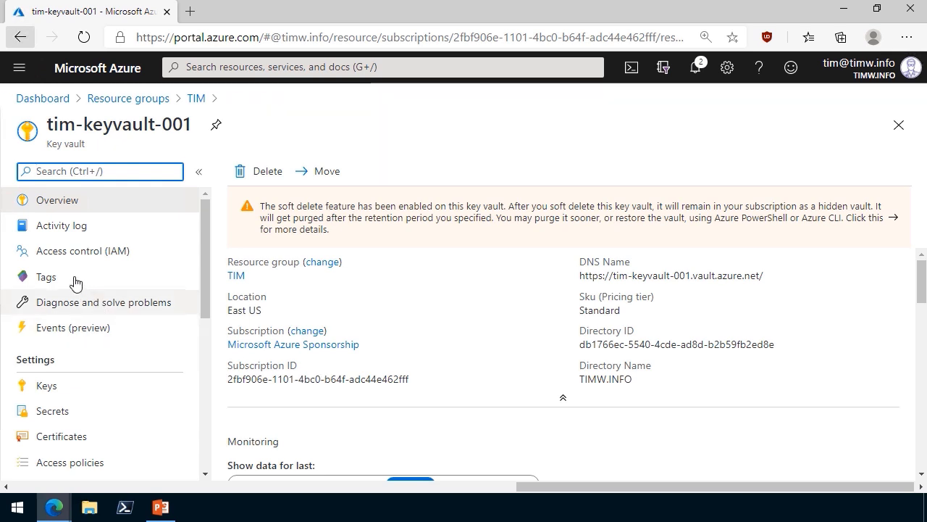
left_click(46, 277)
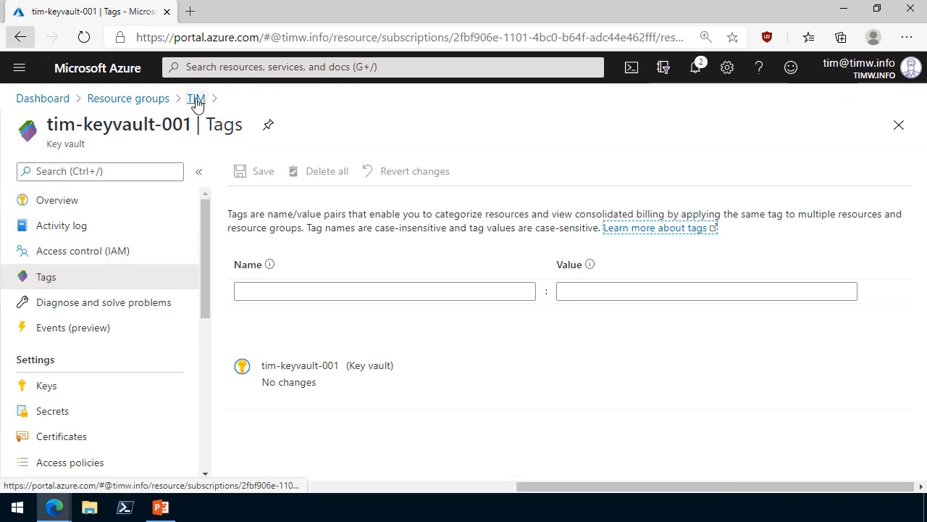
left_click(196, 99)
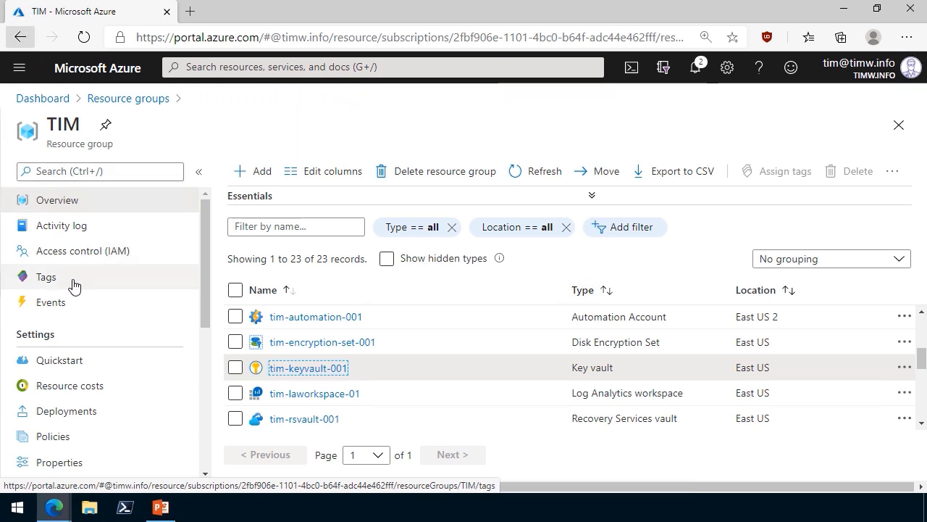
On TIM's Tags blade, choose costCenter from the existing tag names as a new tag.
left_click(47, 275)
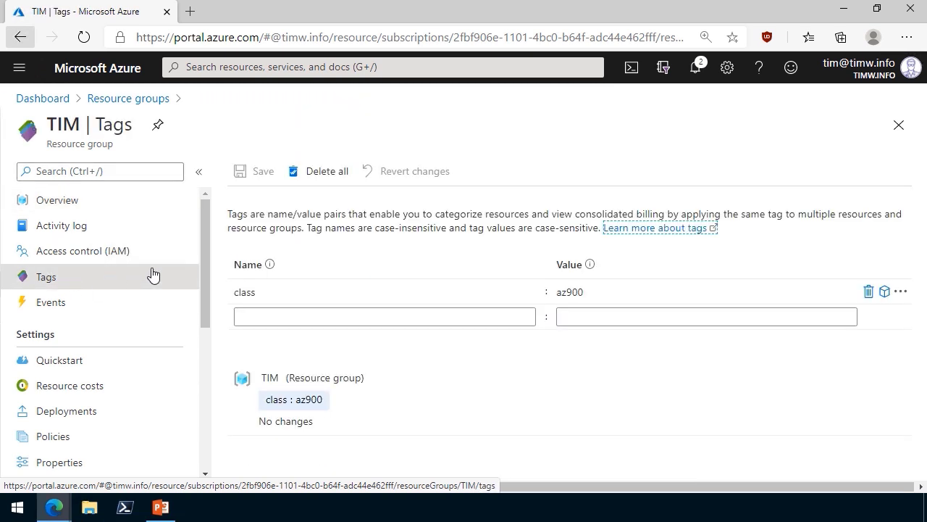
left_click(384, 316)
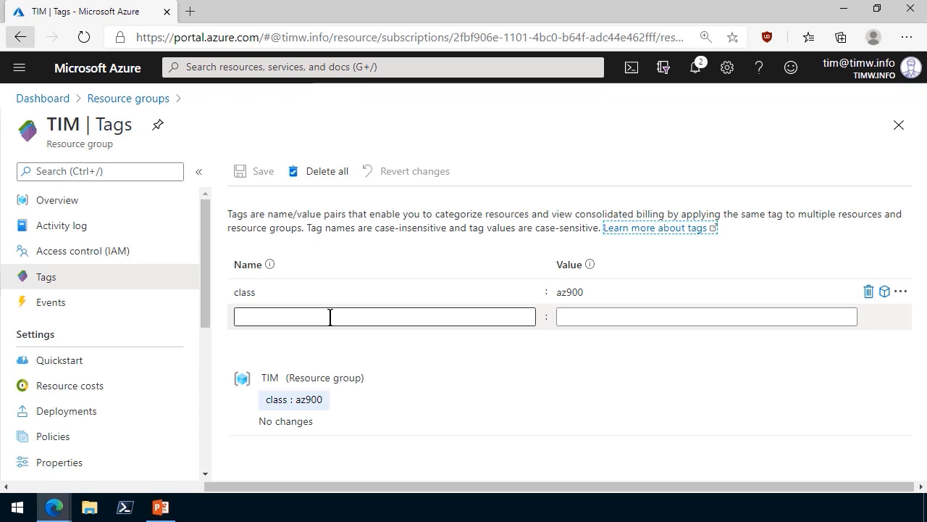
mouse_move(506, 348)
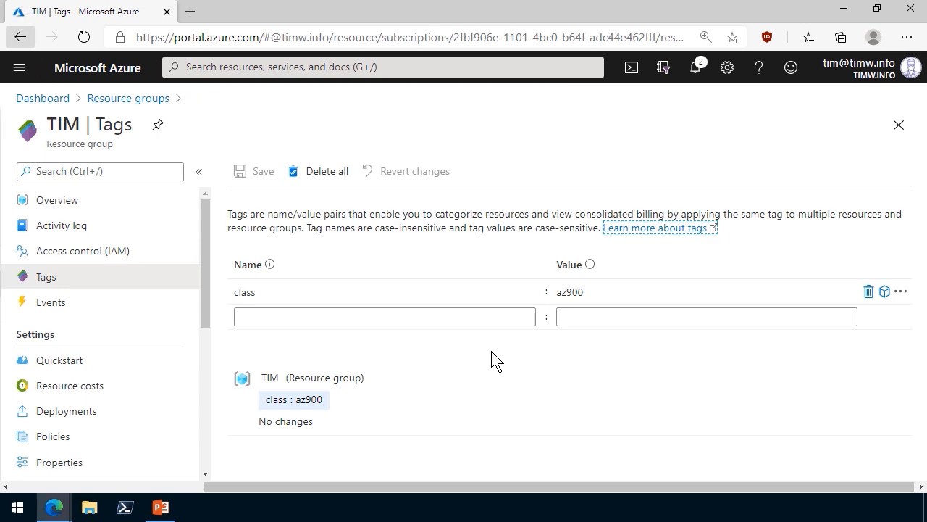
left_click(384, 316)
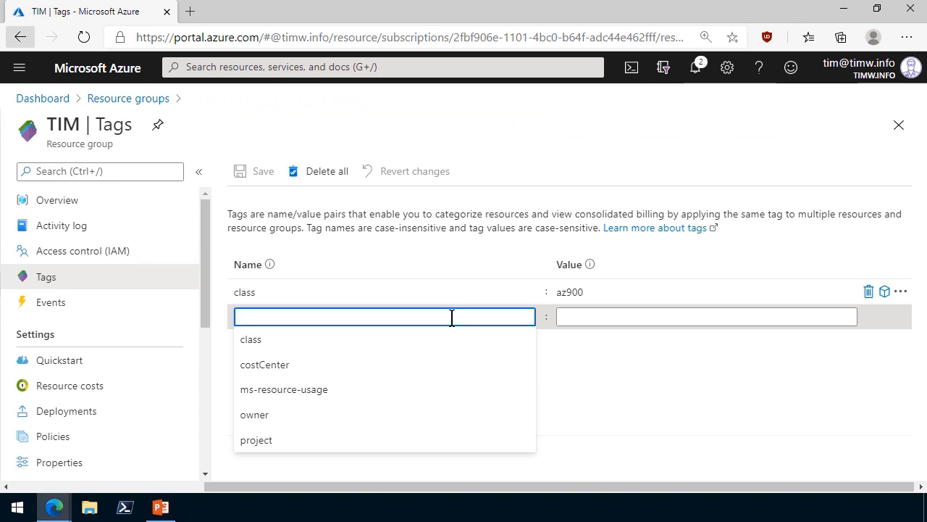
mouse_move(649, 377)
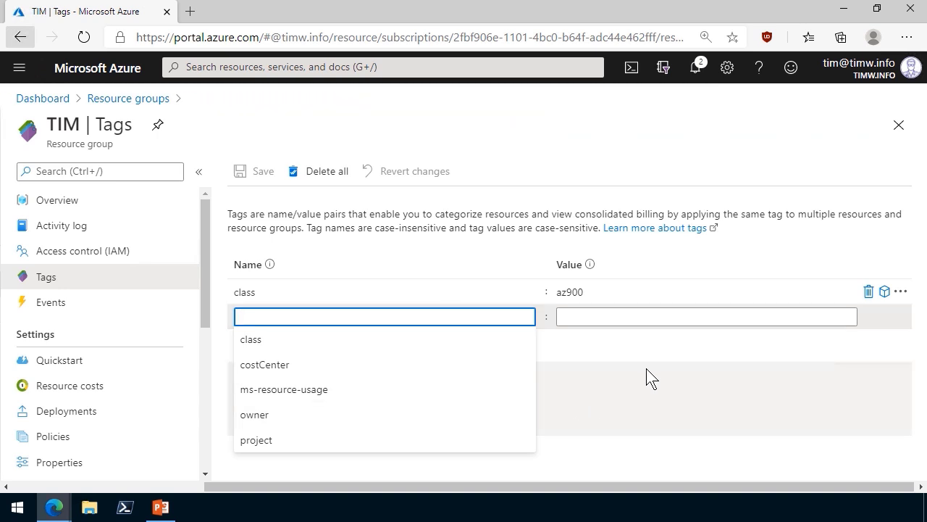
mouse_move(782, 142)
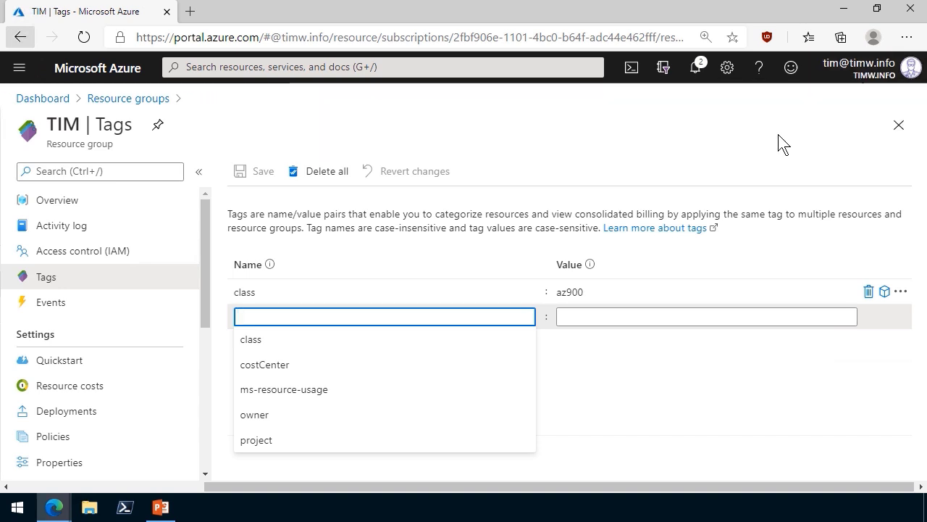
left_click(264, 365)
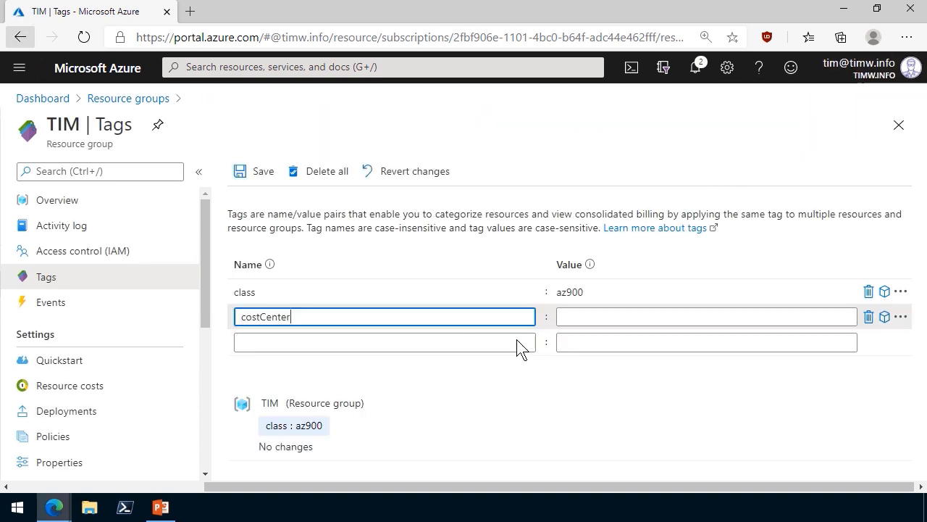
Give the costCenter tag the value memphis and save it on the TIM resource group.
left_click(705, 316)
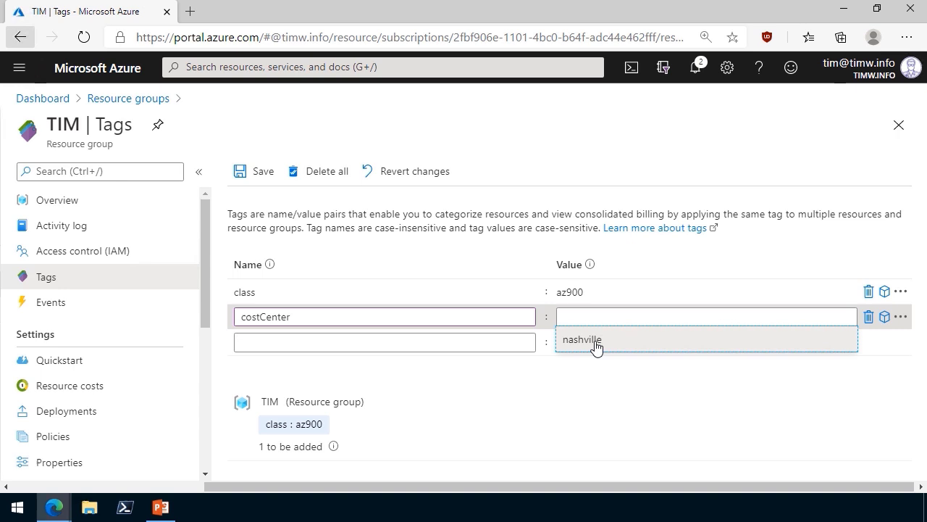
left_click(706, 316)
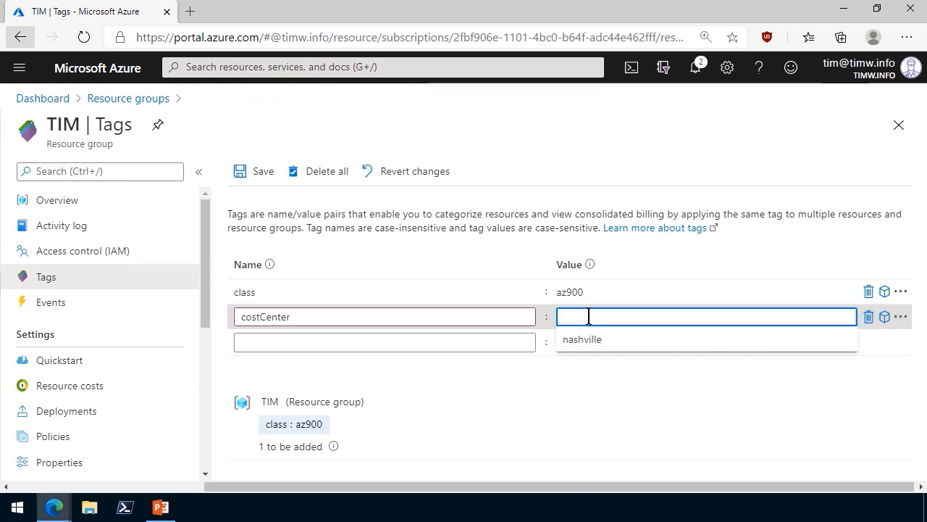
type("memphis")
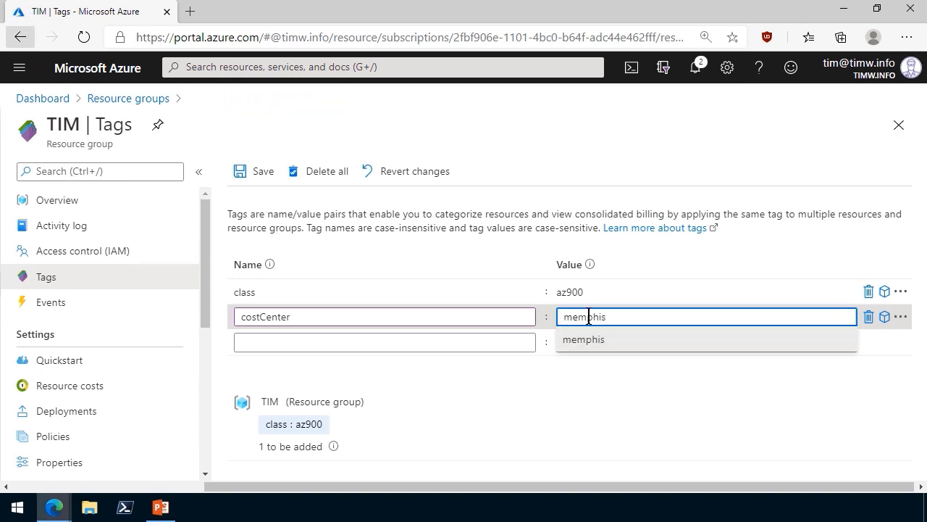
left_click(582, 339)
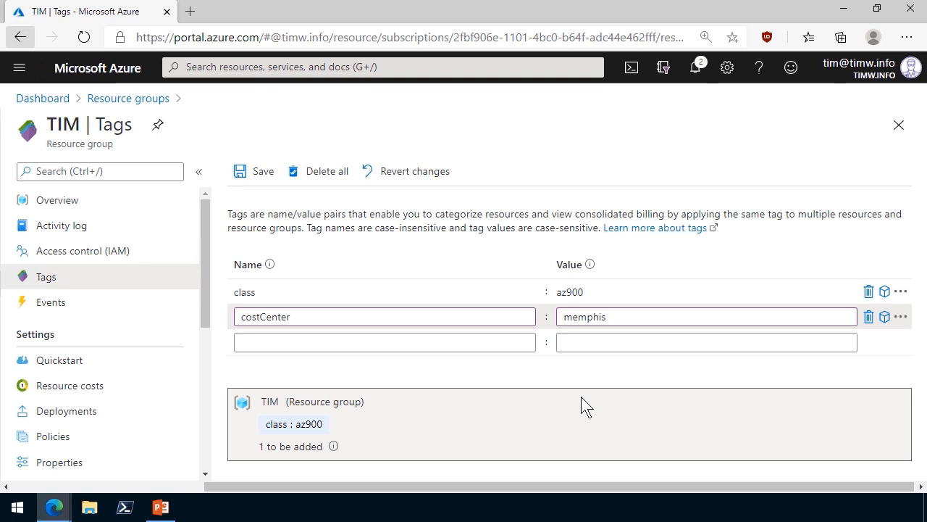
left_click(252, 171)
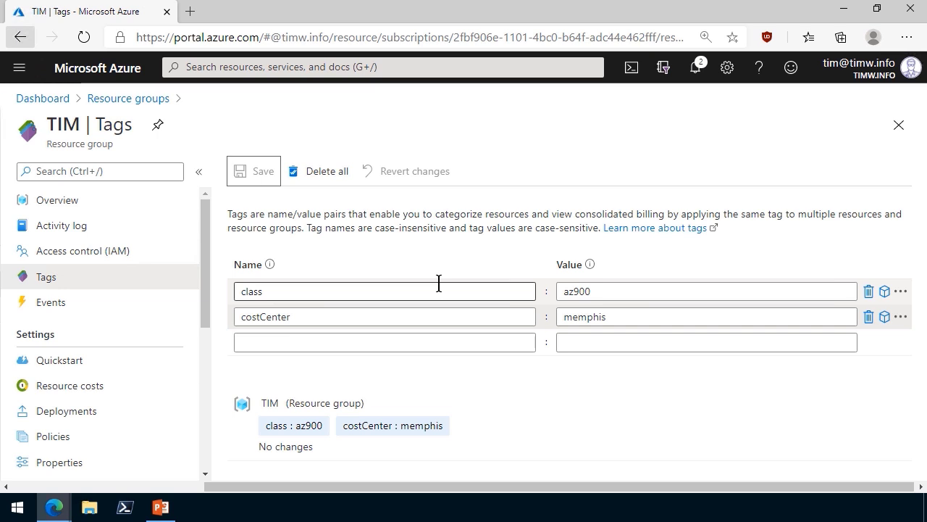
Add a third tag projectt : projectX in a new row on TIM's Tags blade.
left_click(384, 342)
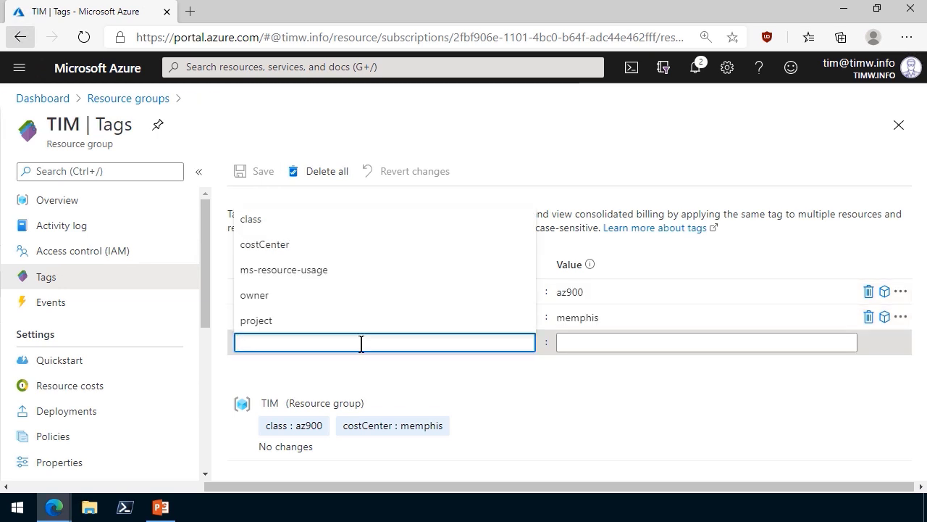
type("projec")
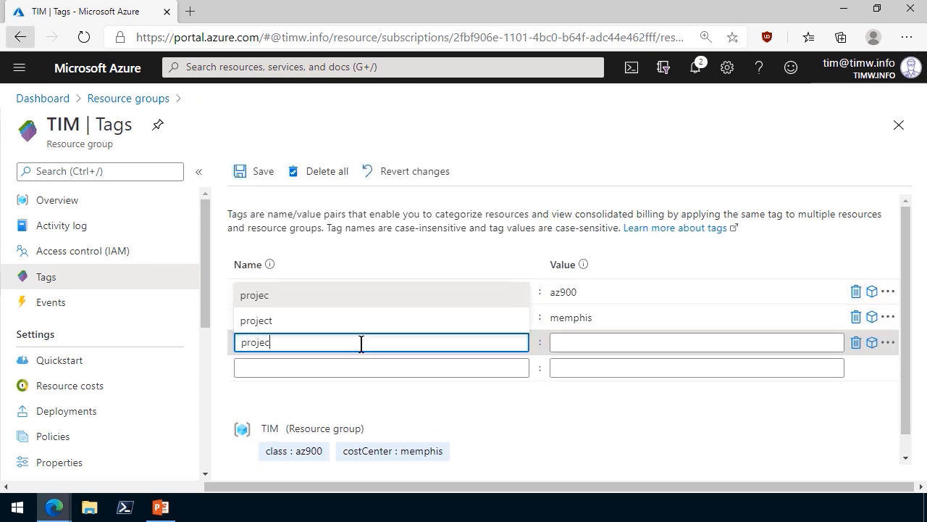
type("tt")
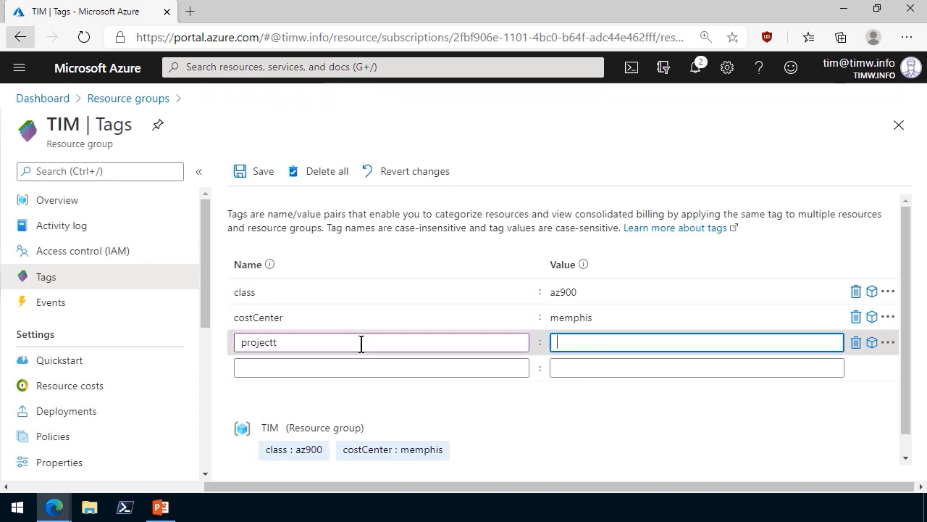
type("pro")
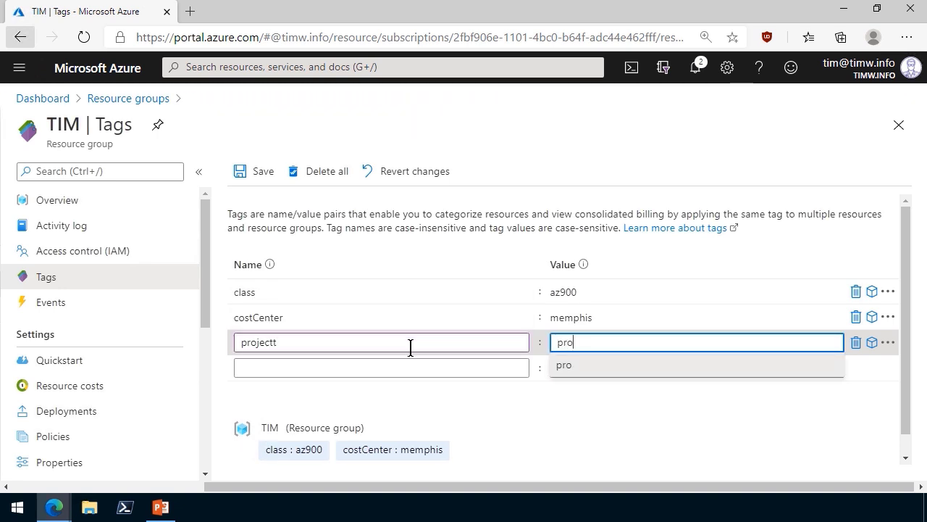
type("projectX")
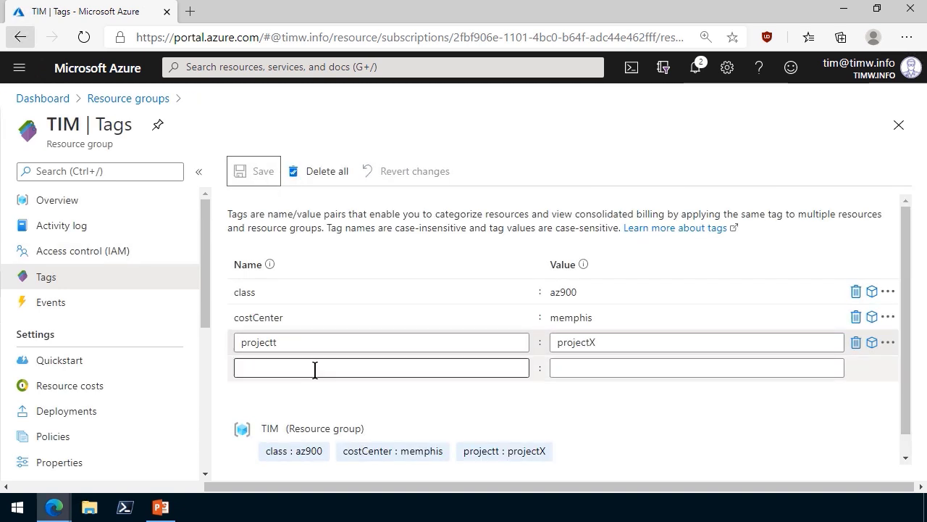
left_click(380, 368)
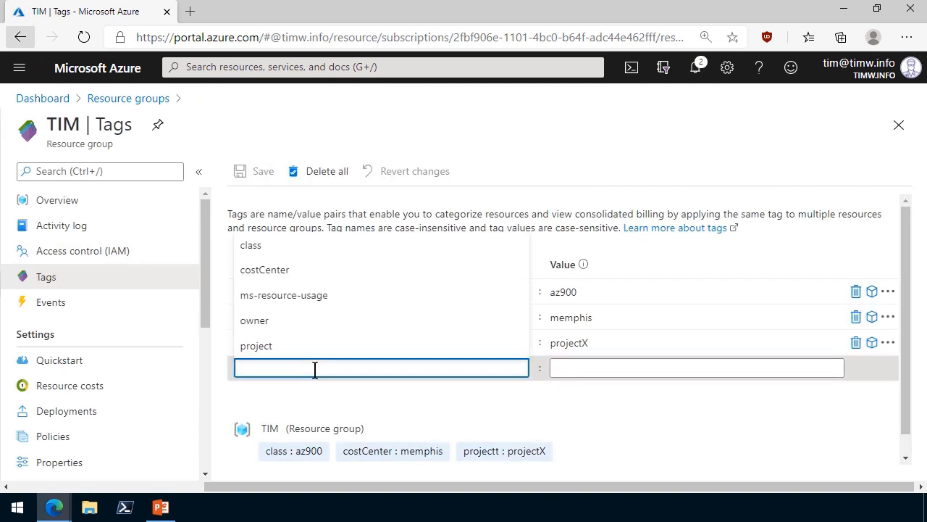
mouse_move(255, 345)
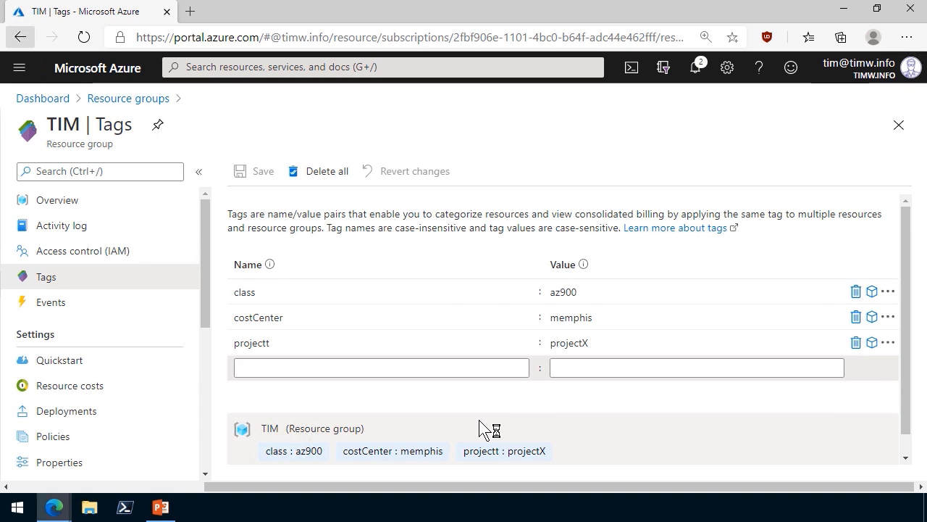
Search 't' from the top bar and reach the subscription-wide Tags list including projectt : projectX.
left_click(383, 66)
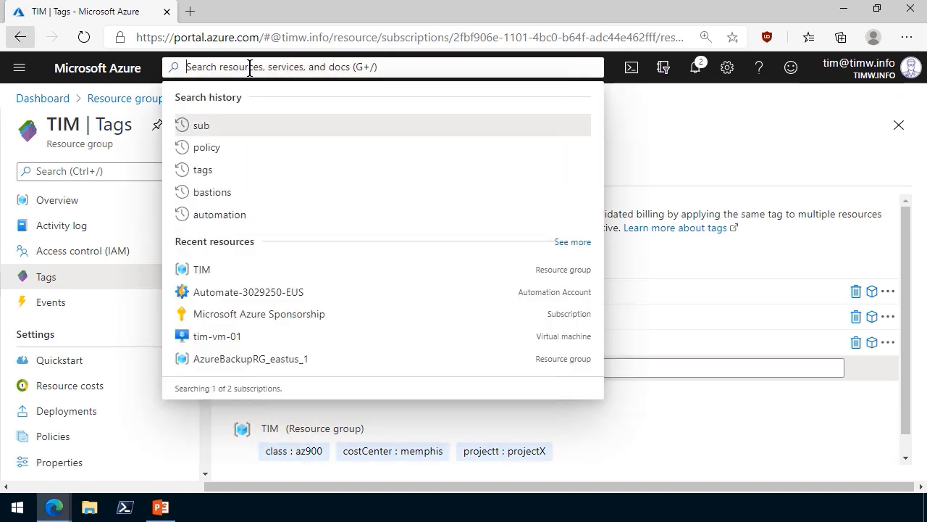
type("t")
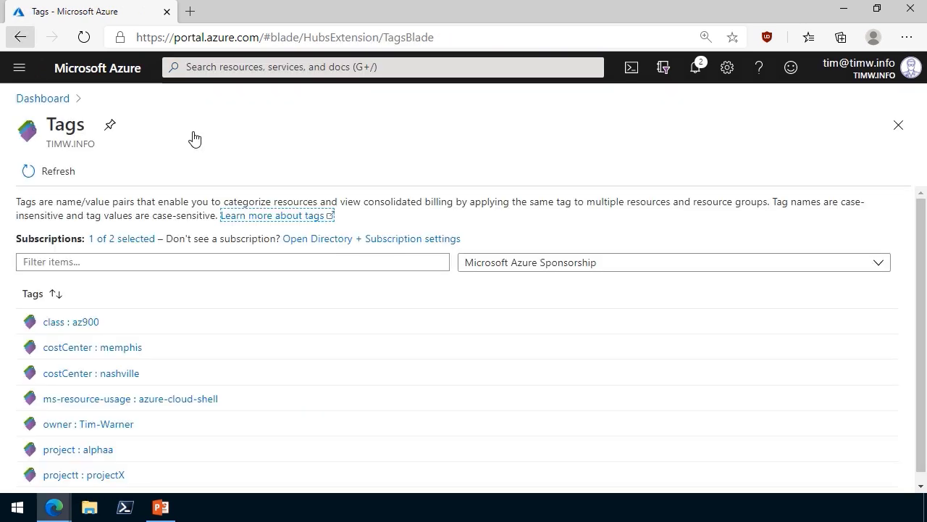
scroll("down", 3)
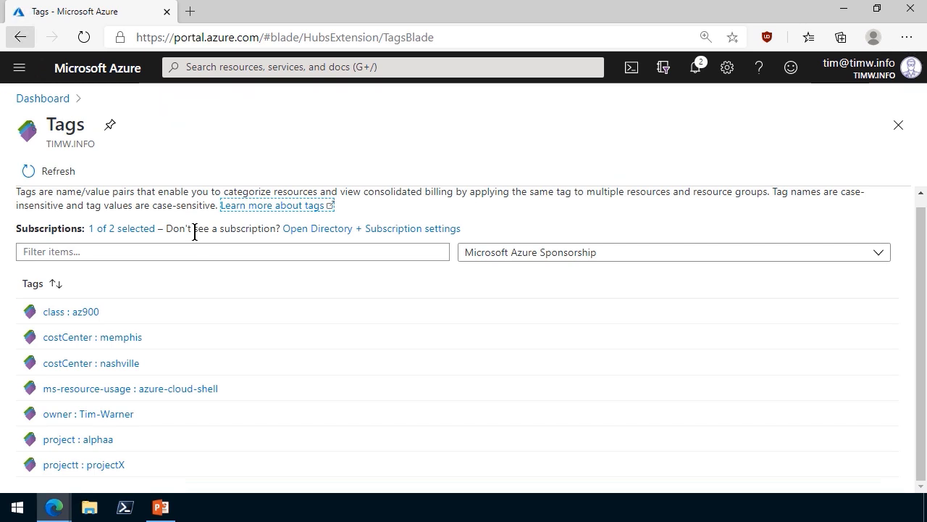
mouse_move(78, 439)
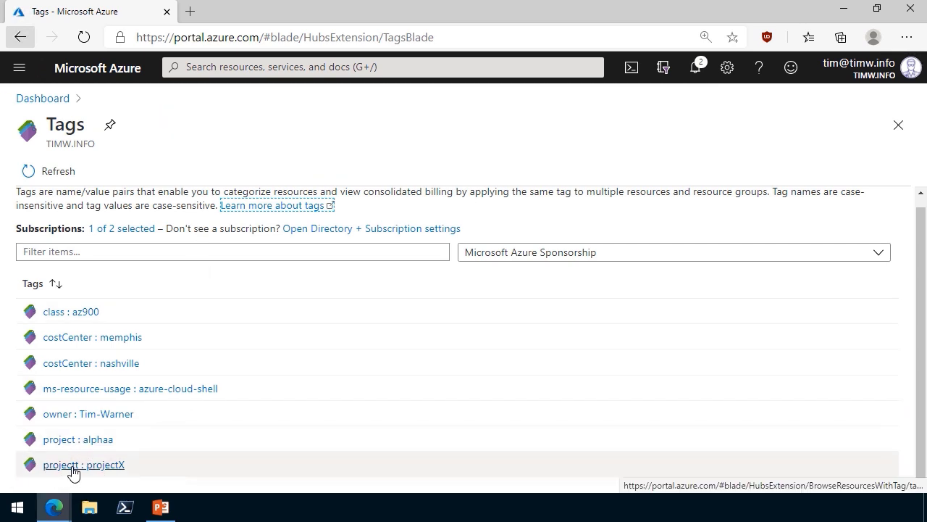
mouse_move(310, 421)
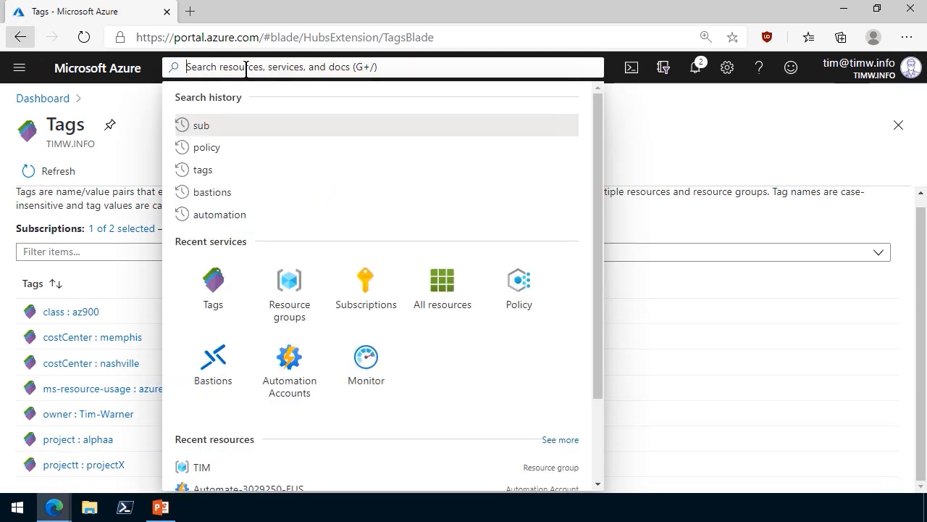
mouse_move(519, 288)
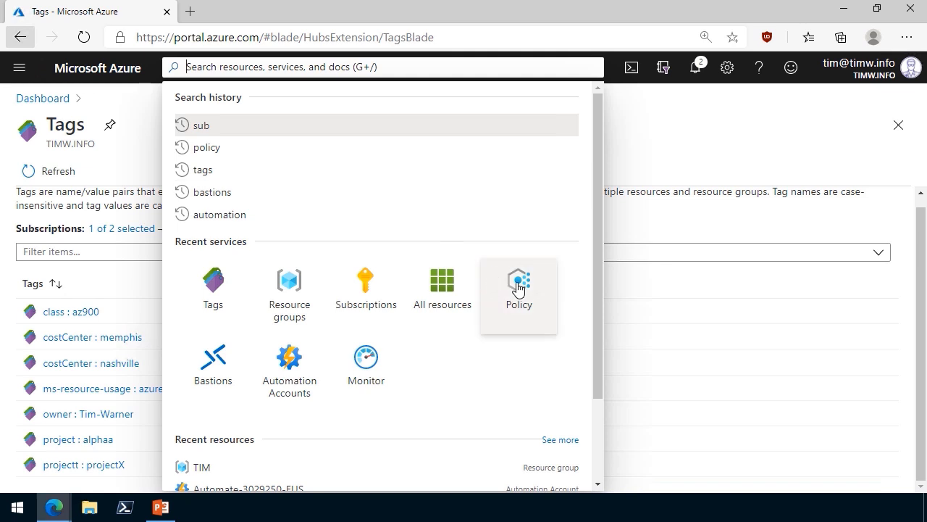
Go to Policy assignments and open the 'Require a tag and its value on resources' assignment.
left_click(519, 282)
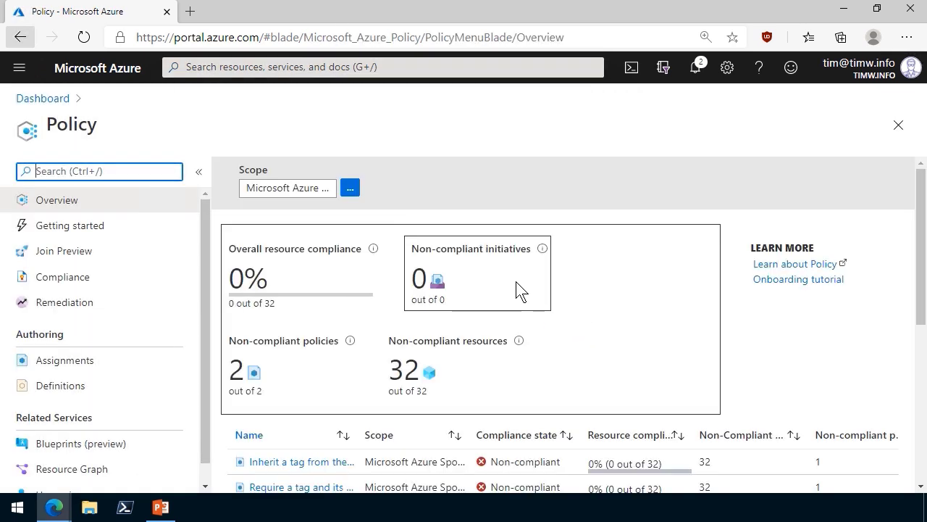
left_click(64, 359)
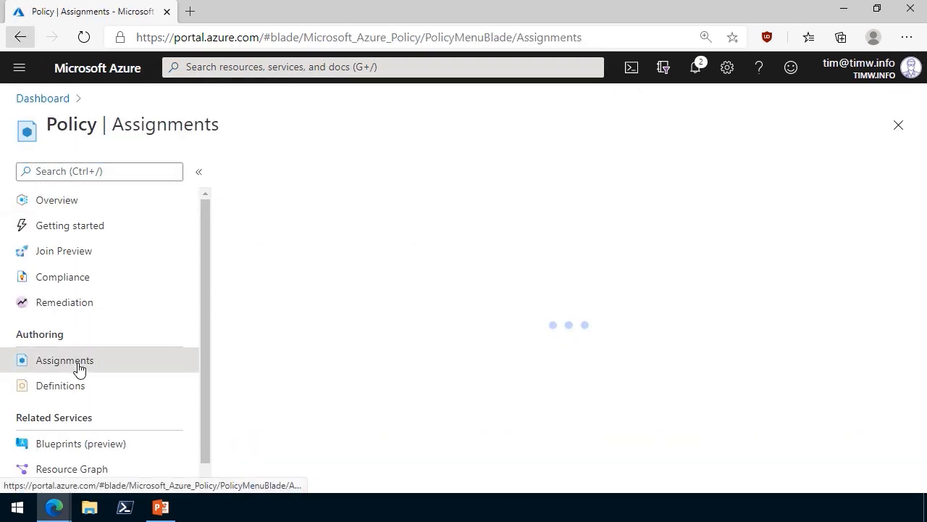
left_click(64, 359)
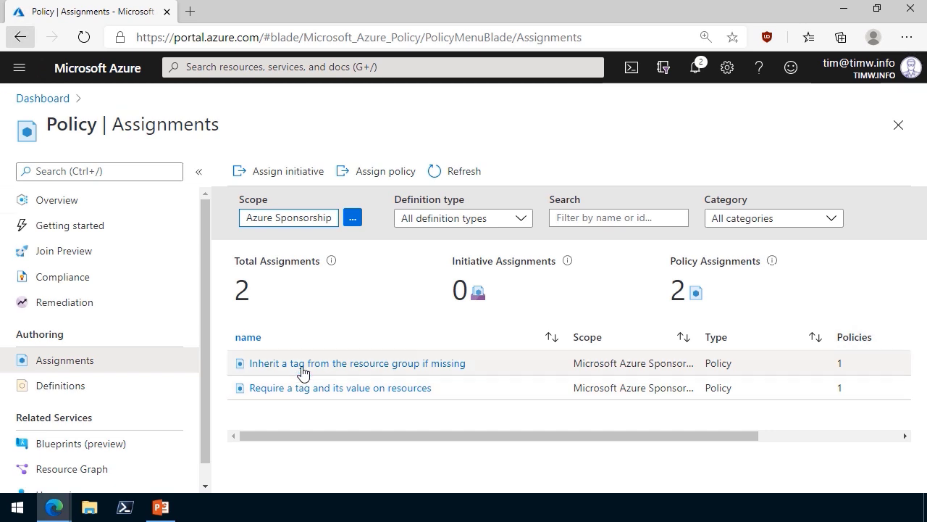
mouse_move(316, 391)
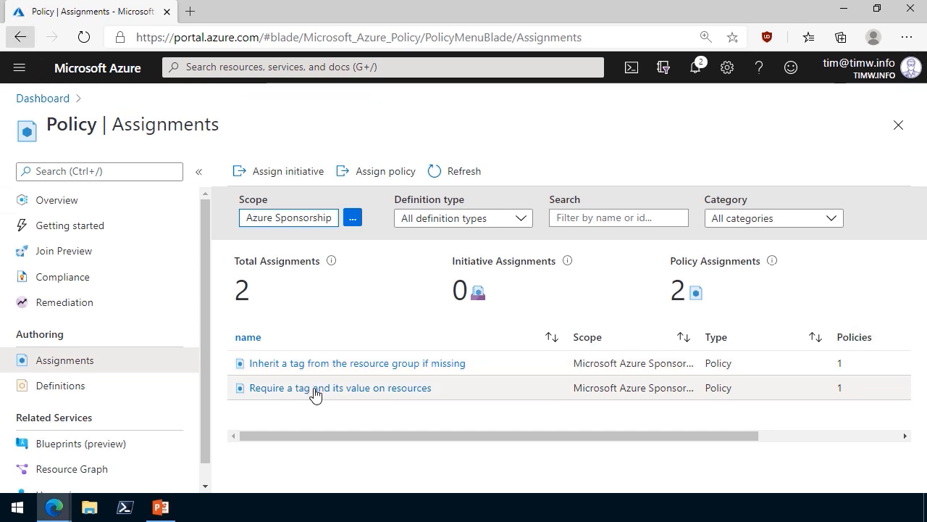
left_click(339, 389)
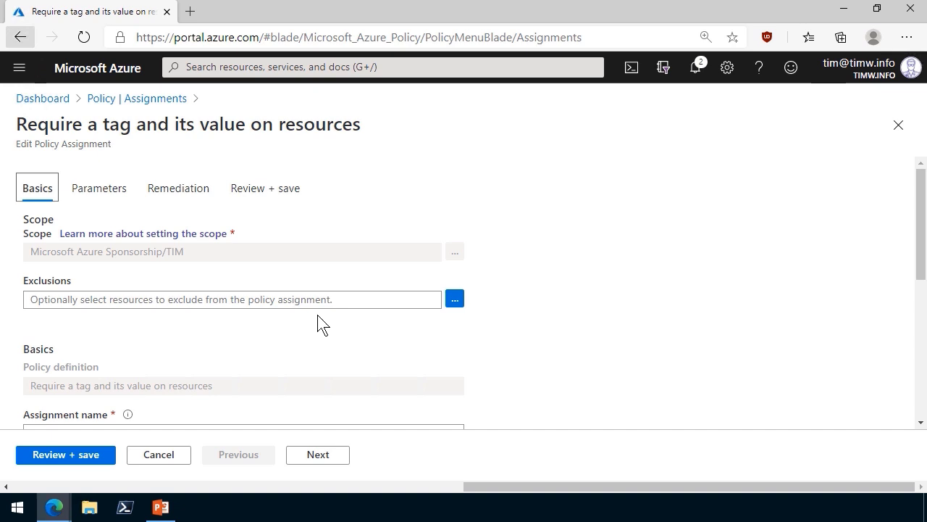
mouse_move(142, 267)
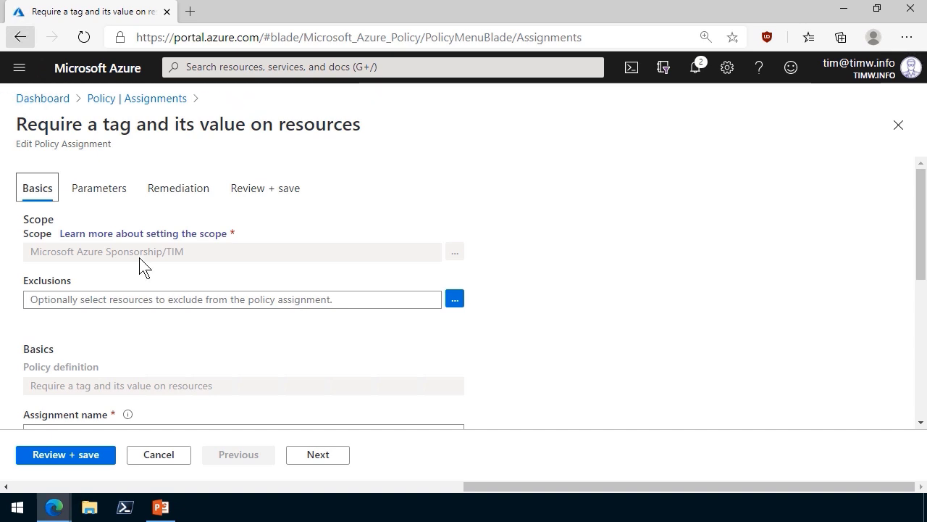
left_click(98, 188)
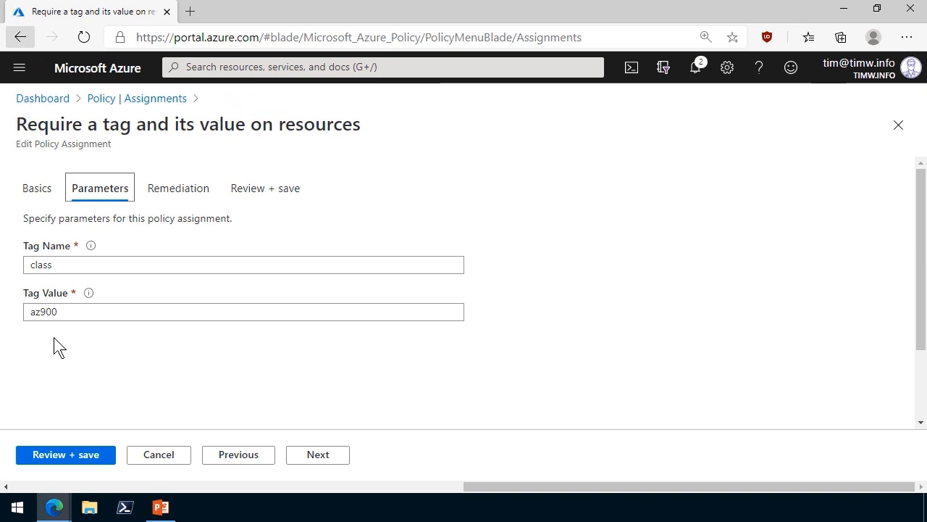
left_click(158, 455)
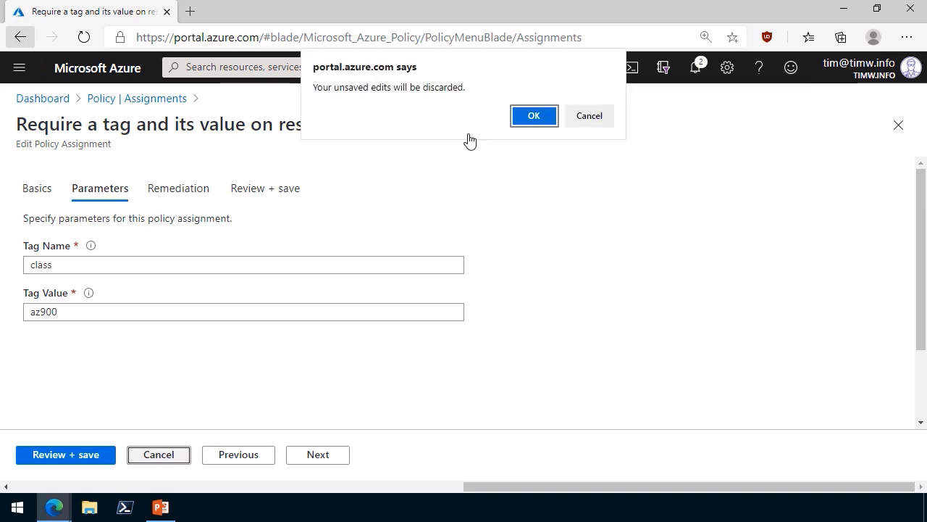
left_click(533, 116)
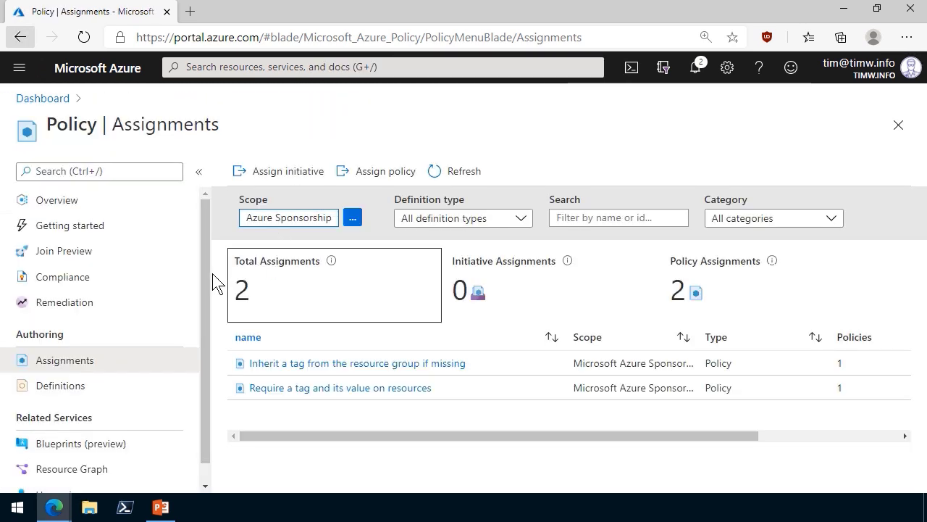
left_click(64, 303)
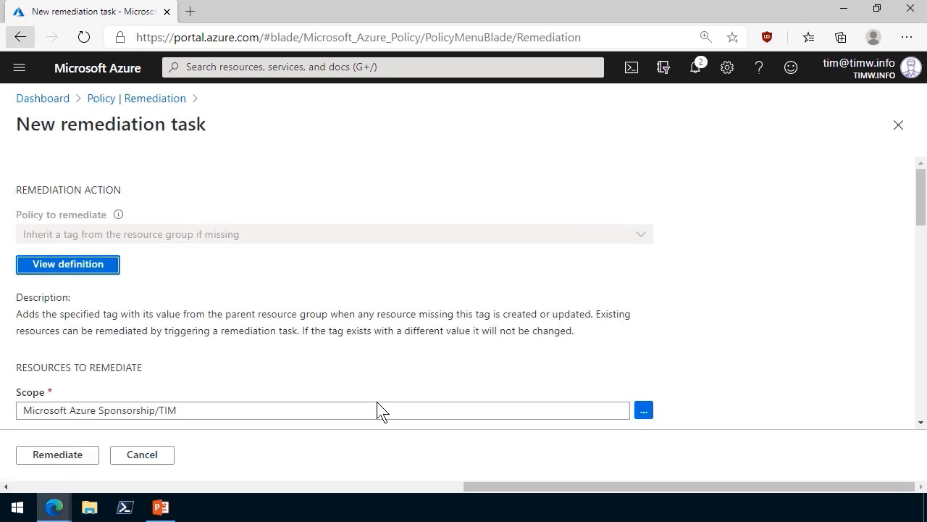
Submit the remediation task for the inherit-a-tag policy and return to Policy assignments.
scroll("down", 3)
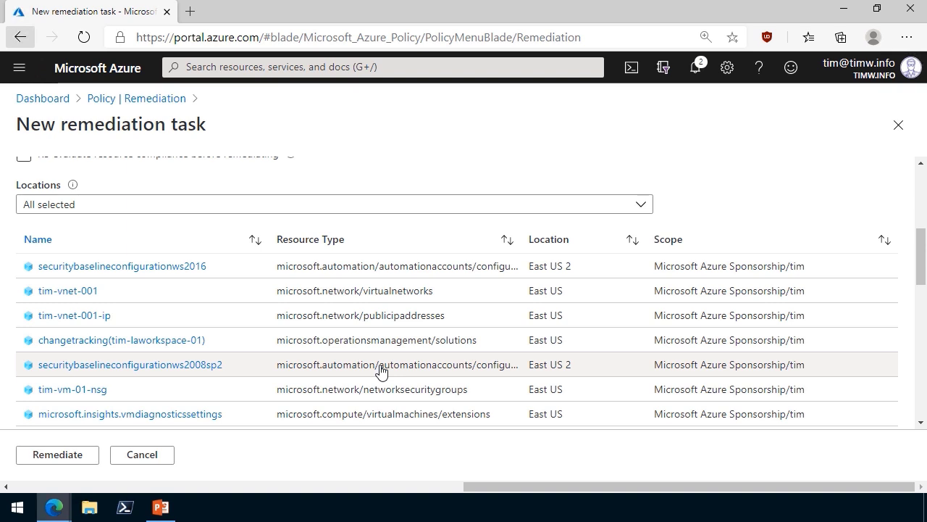
mouse_move(382, 365)
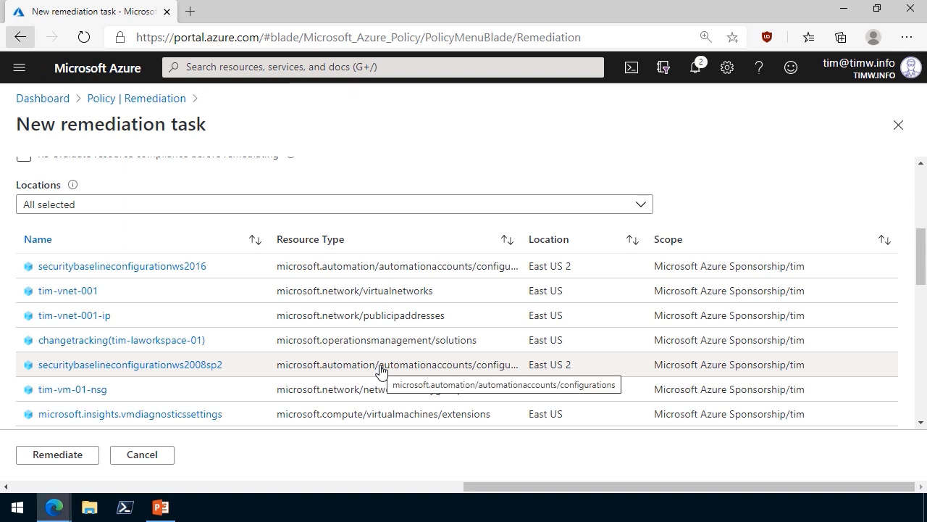
mouse_move(579, 359)
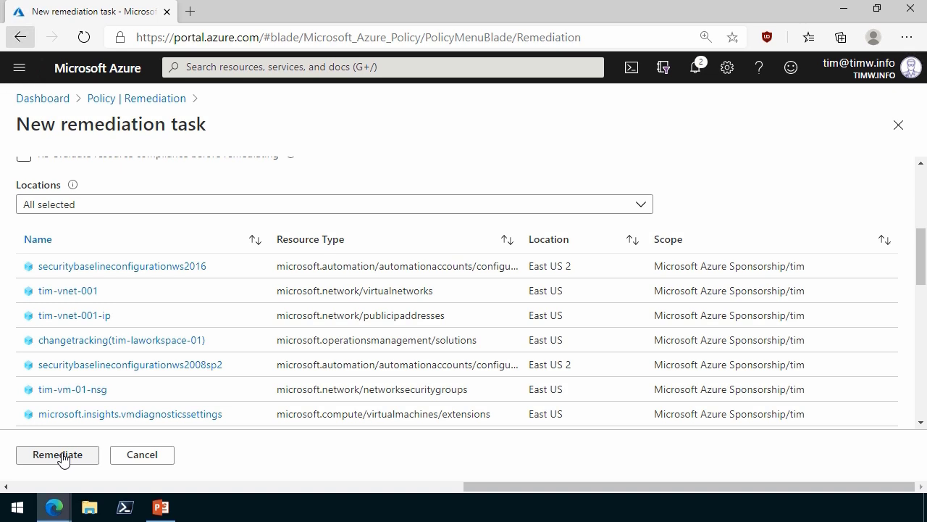
left_click(57, 455)
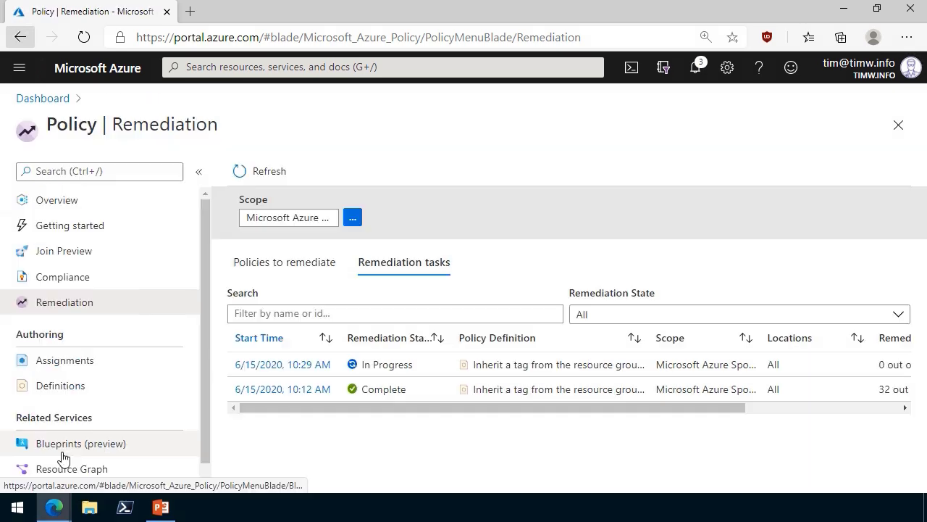
mouse_move(81, 443)
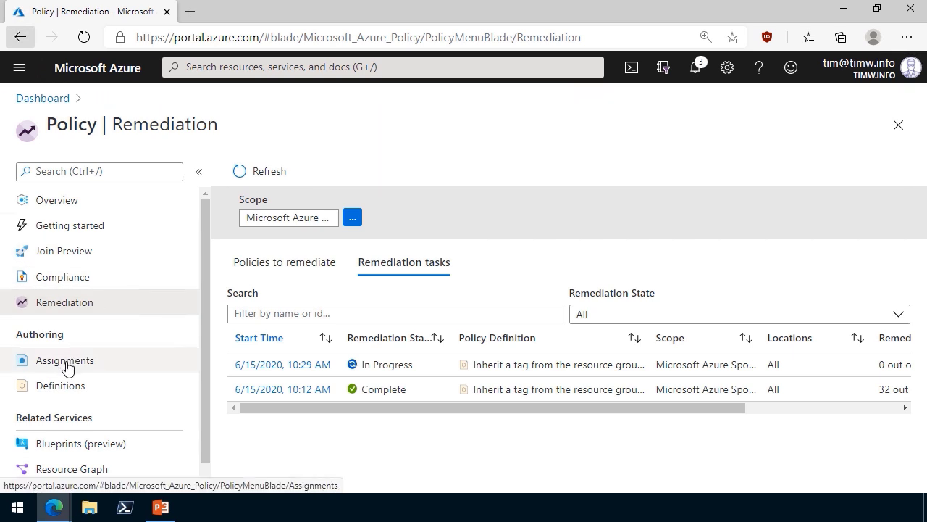
left_click(64, 359)
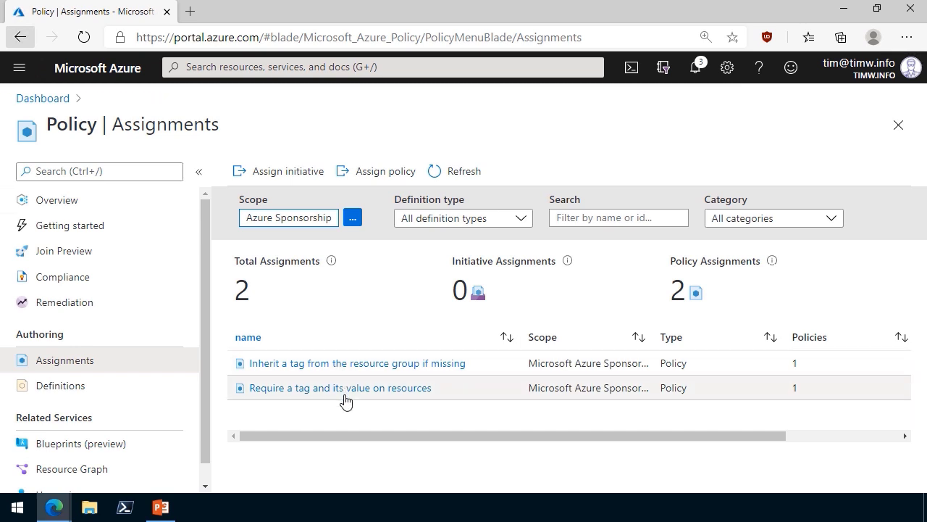
mouse_move(303, 390)
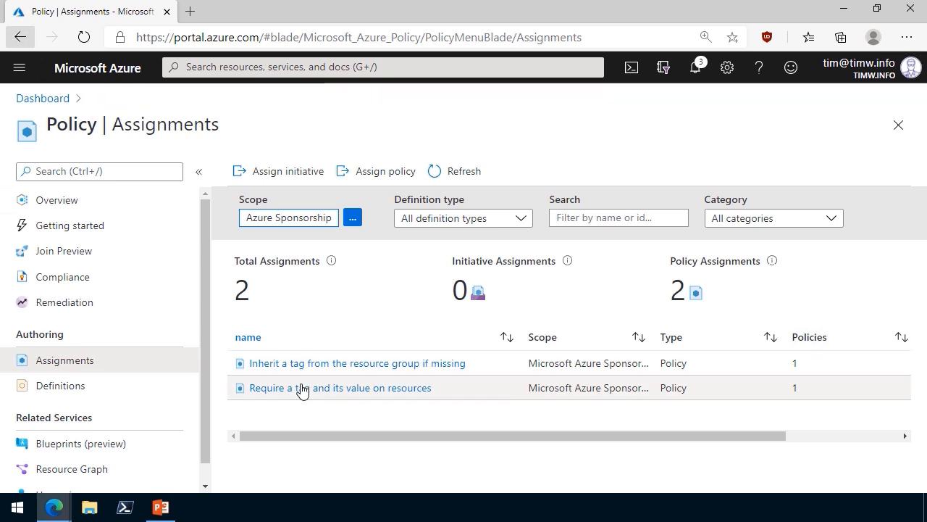
mouse_move(279, 171)
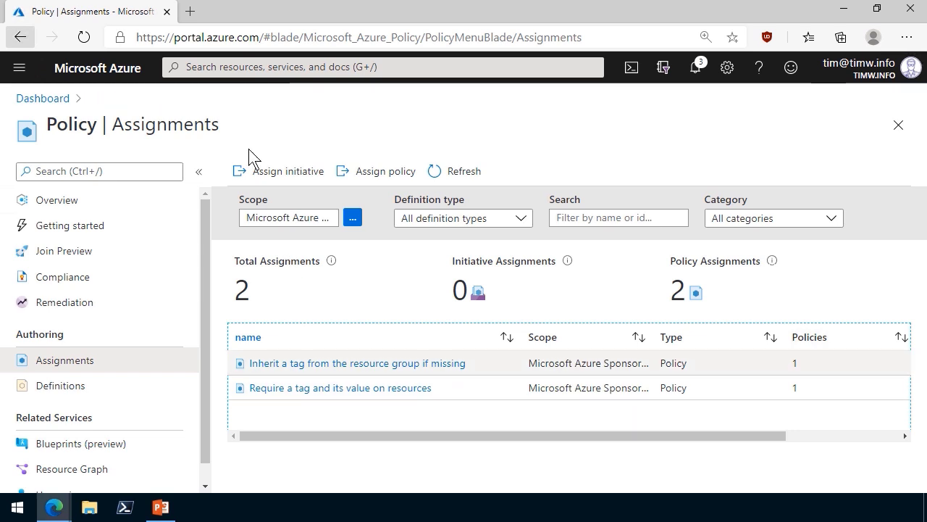
Look up Storage accounts from the top search bar to see timclouddrive001 and timstorage001.
left_click(382, 67)
type("stroage")
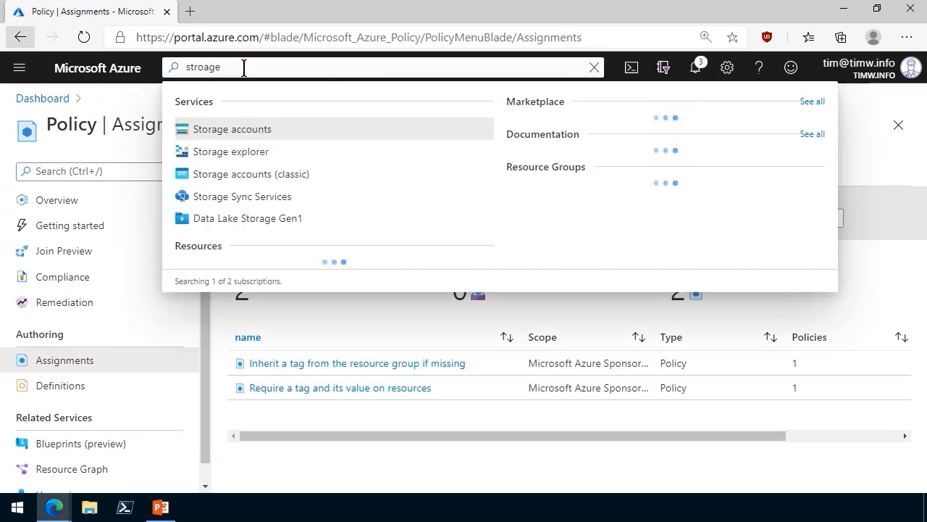
left_click(232, 127)
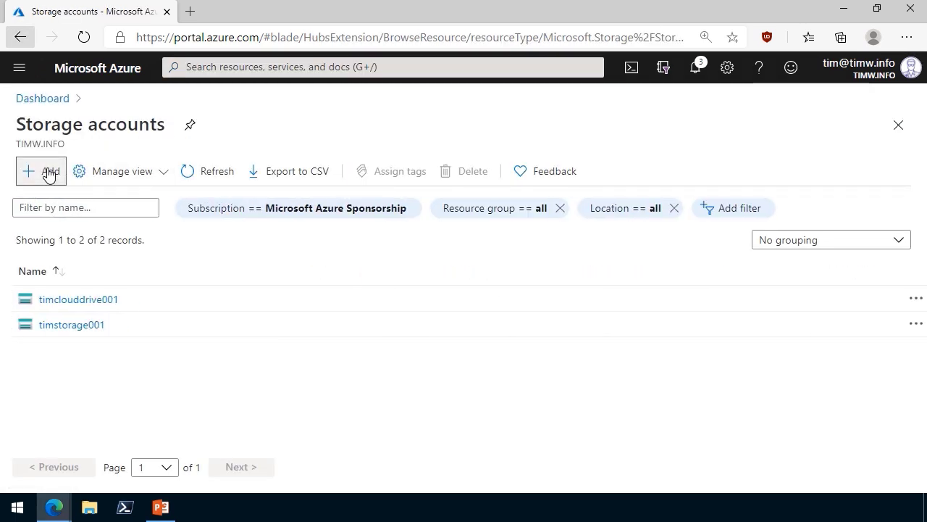
Start a new storage account named az900storage7234234 in resource group TIM.
left_click(40, 171)
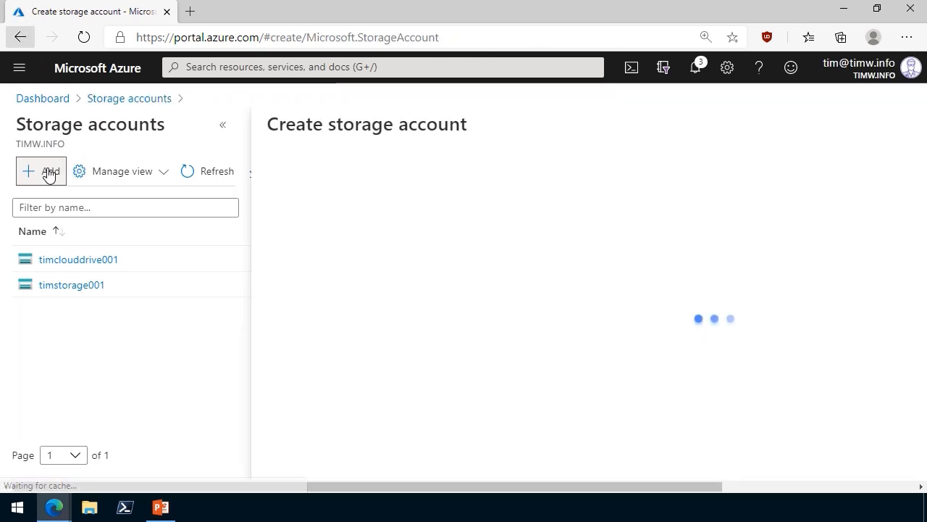
left_click(411, 271)
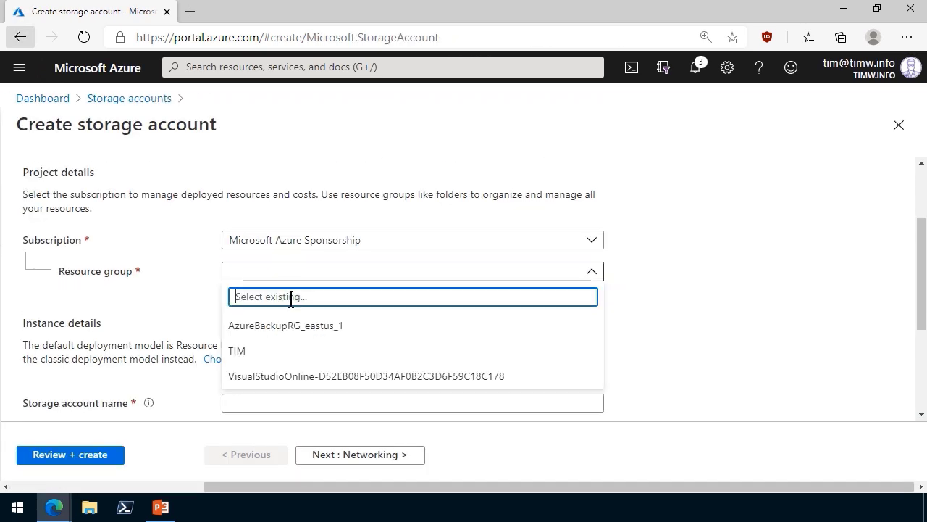
left_click(236, 351)
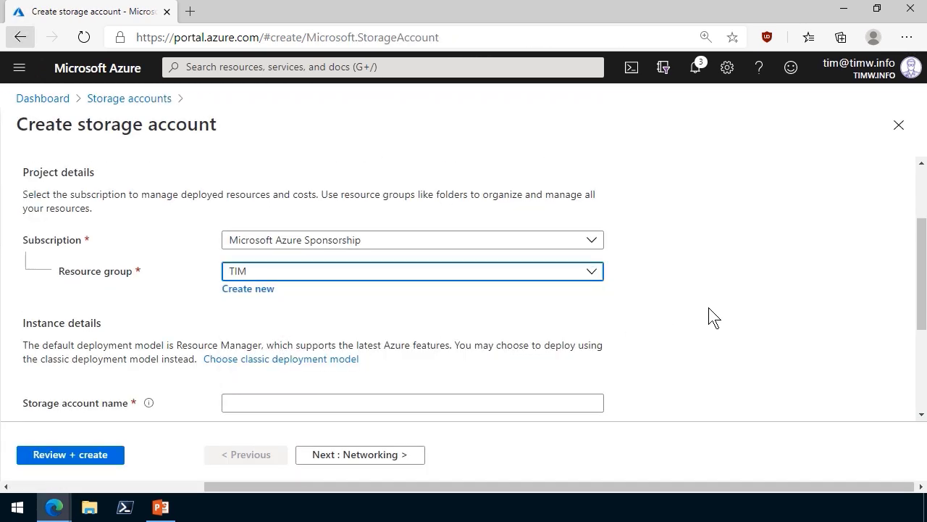
type("az900storage7234234")
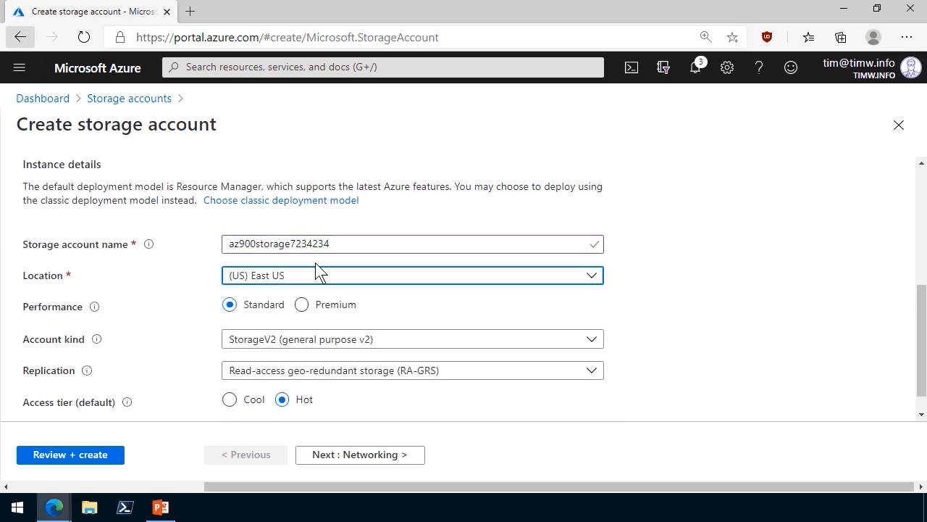
scroll("down", 3)
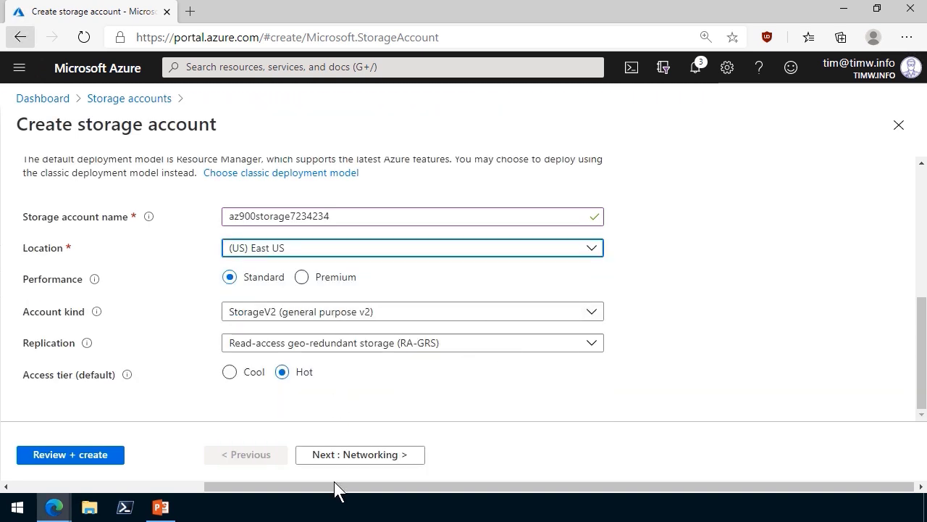
Advance through Networking, Advanced and Tags without adding tags, then review and create it.
left_click(360, 455)
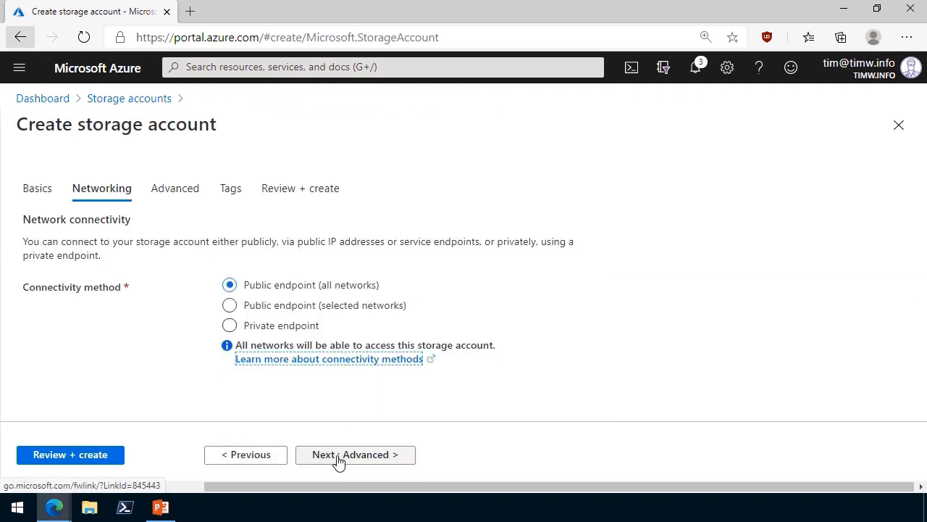
left_click(355, 455)
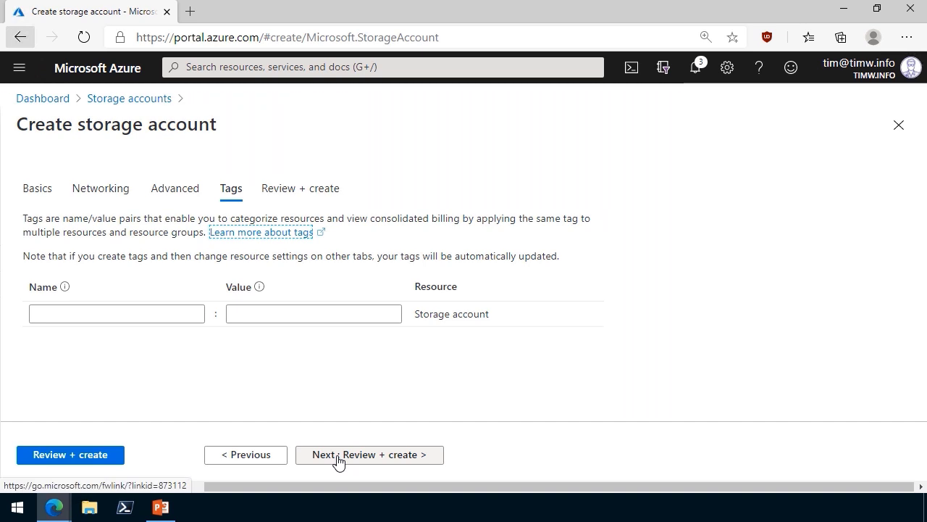
left_click(369, 455)
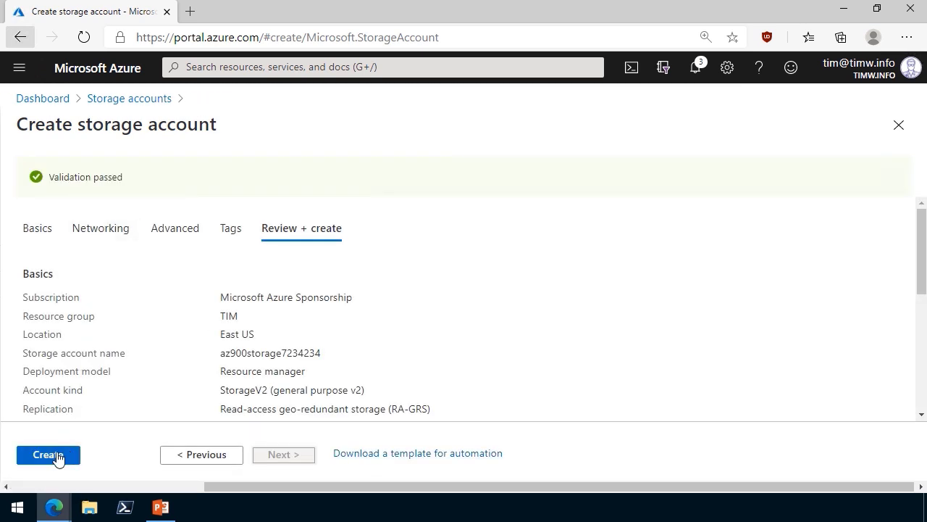
left_click(48, 455)
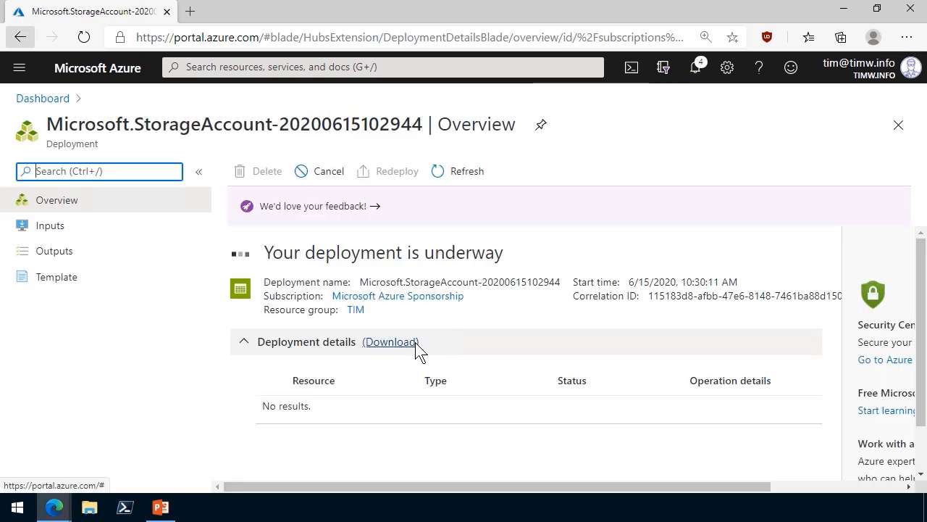
From the Deployment succeeded notification, go to az900storage7234234 and confirm its class : az900 tag.
left_click(695, 67)
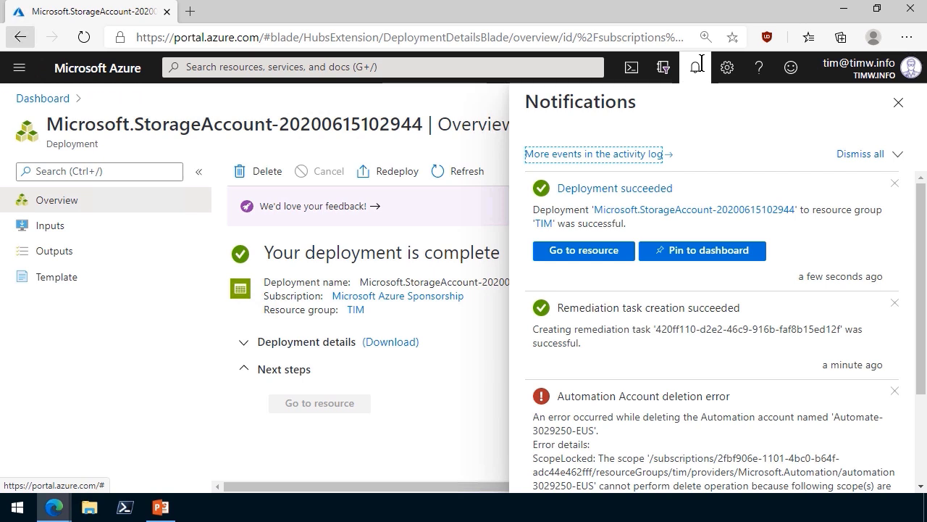
left_click(583, 250)
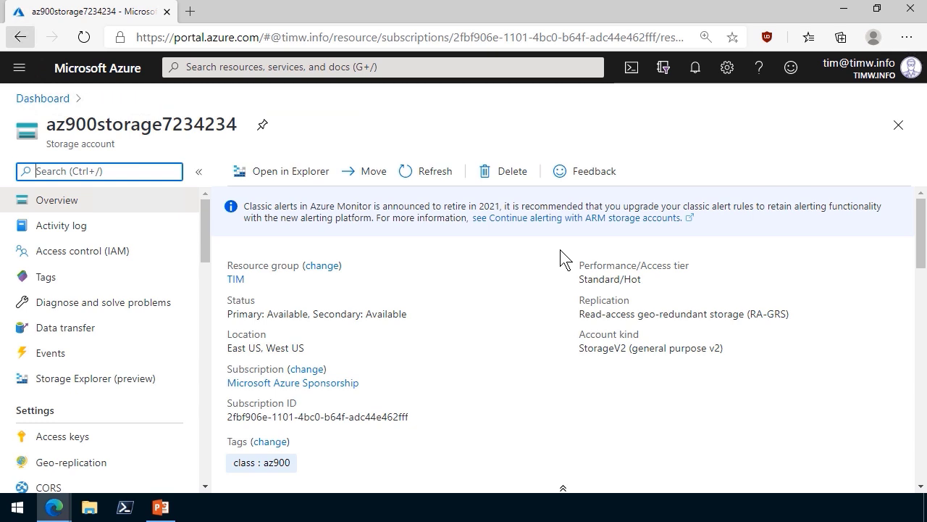
mouse_move(107, 200)
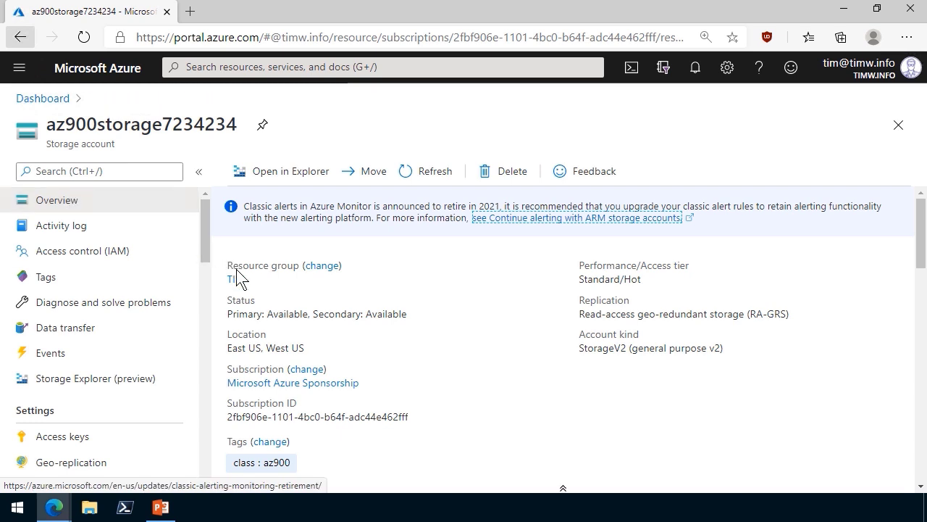
View the Tags of key vault tim-keyvault-001 in resource group TIM, now showing class : az900.
left_click(232, 279)
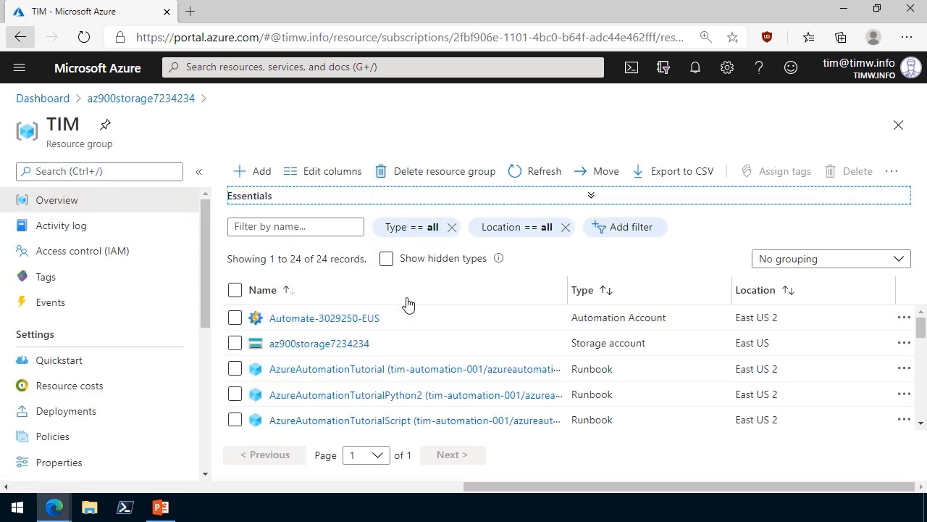
scroll("down", 3)
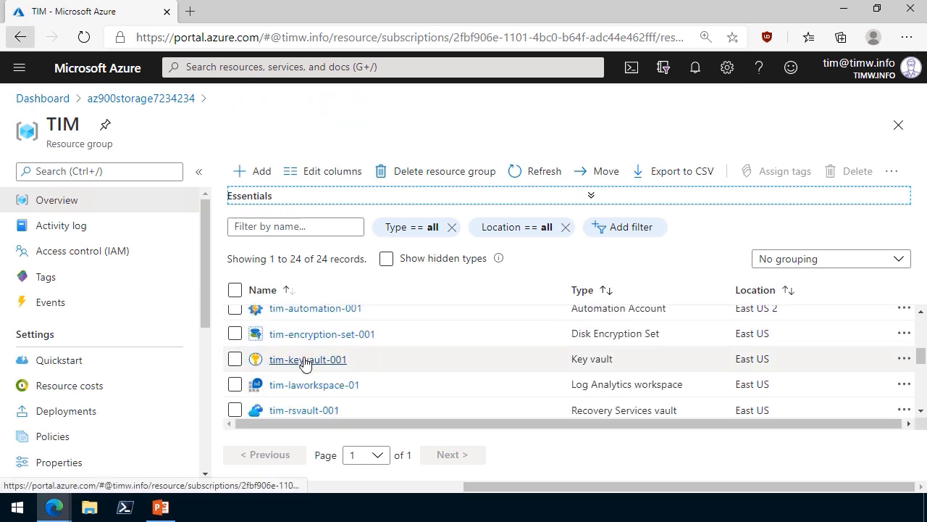
left_click(307, 359)
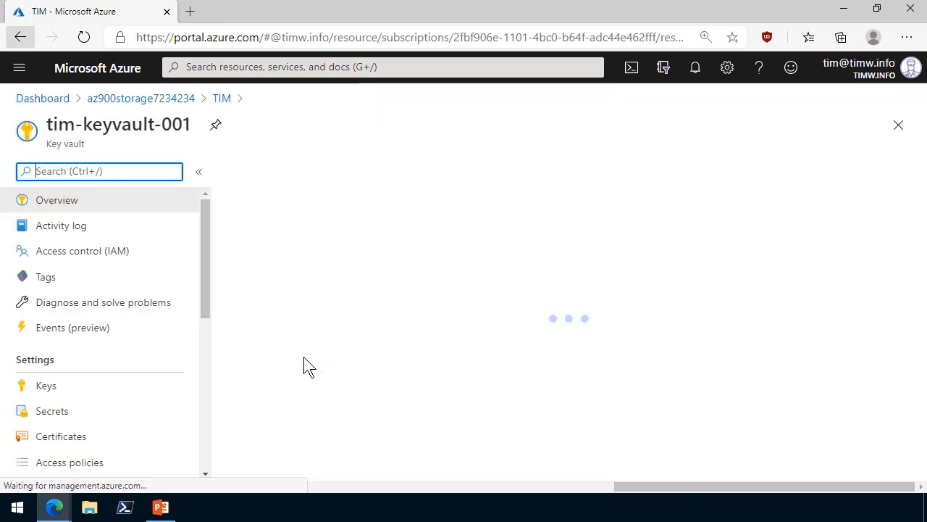
left_click(46, 276)
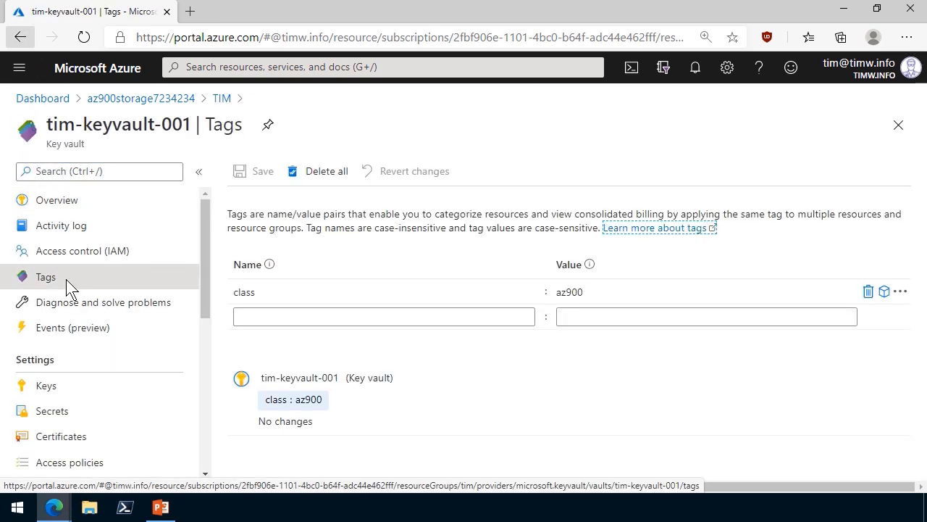